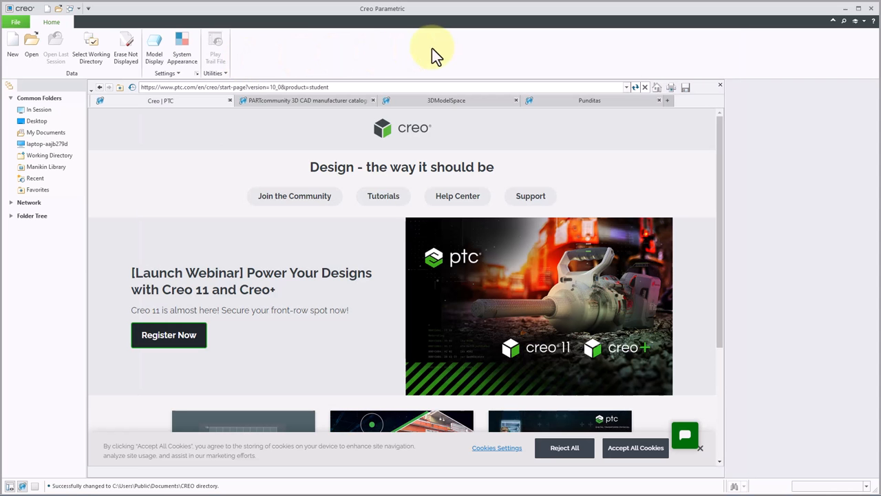
{"action": "mouse_move", "coordinate": [31, 49]}
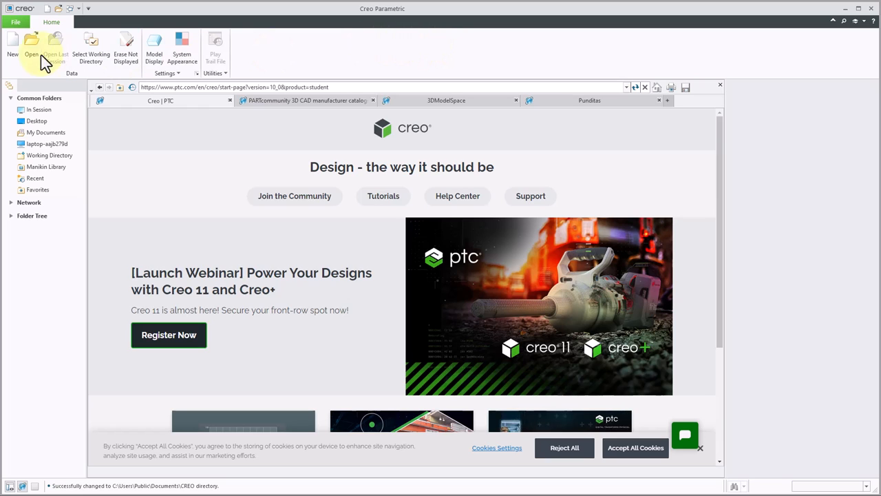
Create a new part named Creo_tutorial_02 with the default template turned off.
{"action": "left_click", "coordinate": [12, 48]}
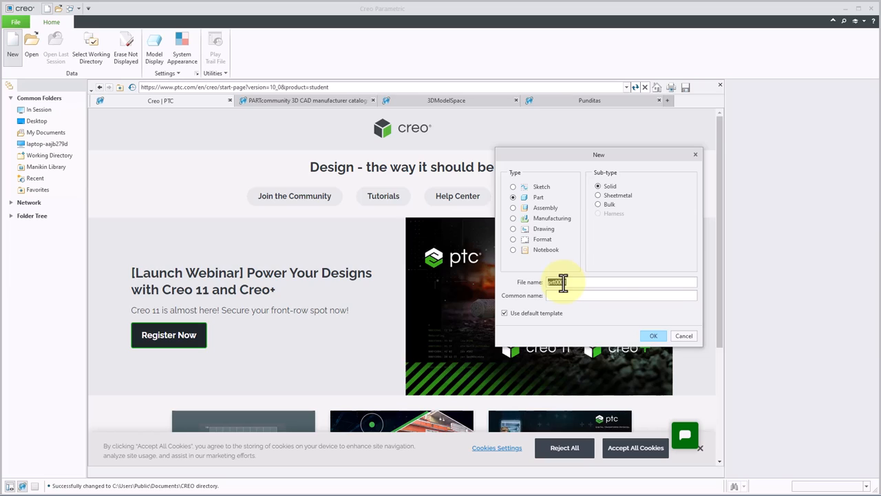
{"action": "type", "text": "Creo"}
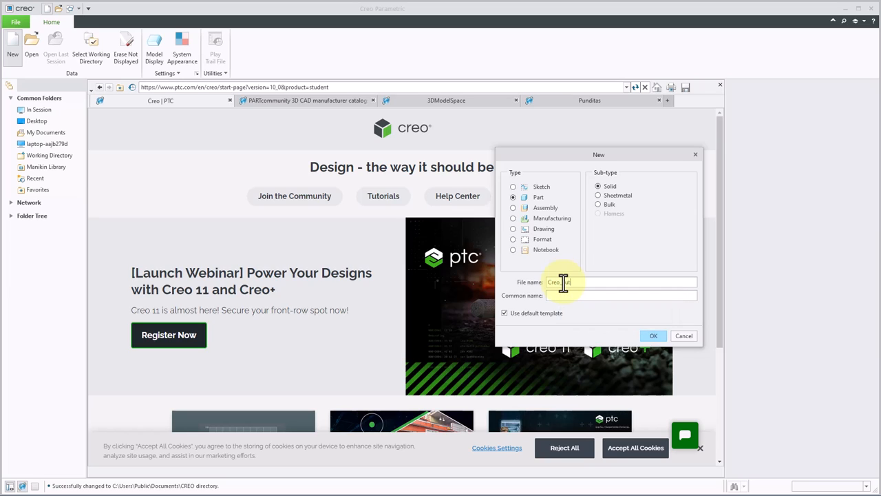
{"action": "type", "text": "_tutorial"}
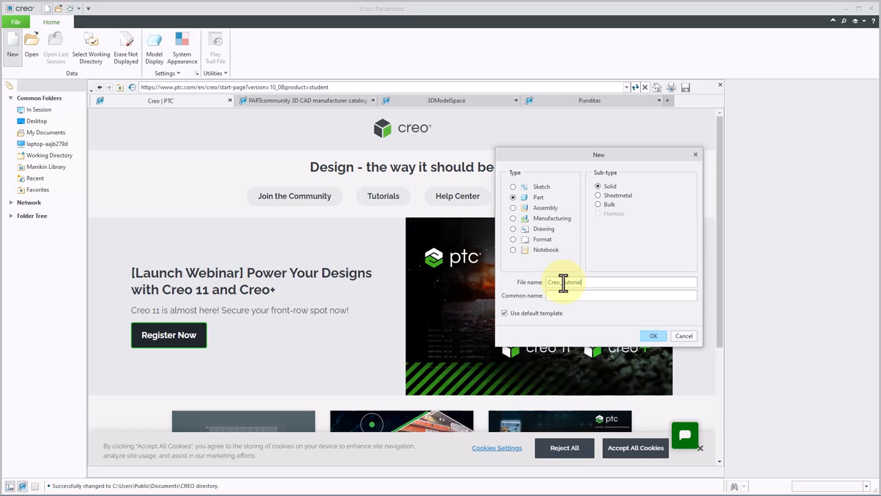
{"action": "type", "text": "_02"}
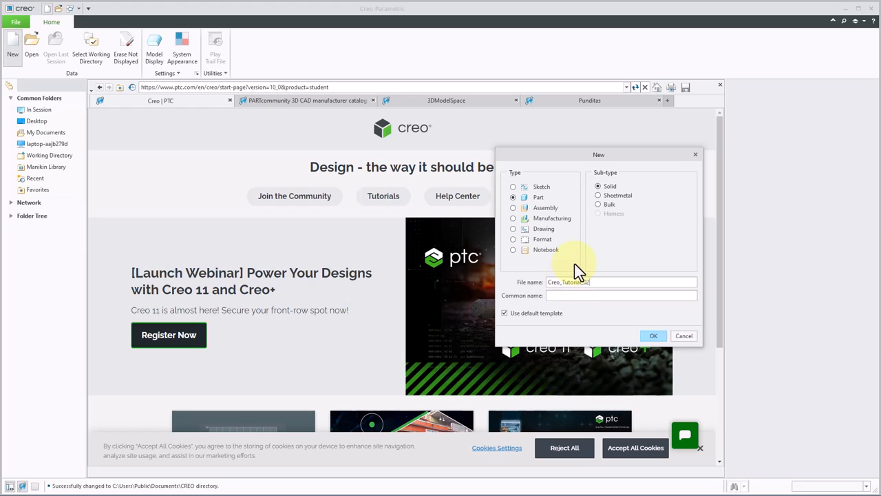
{"action": "mouse_move", "coordinate": [505, 320]}
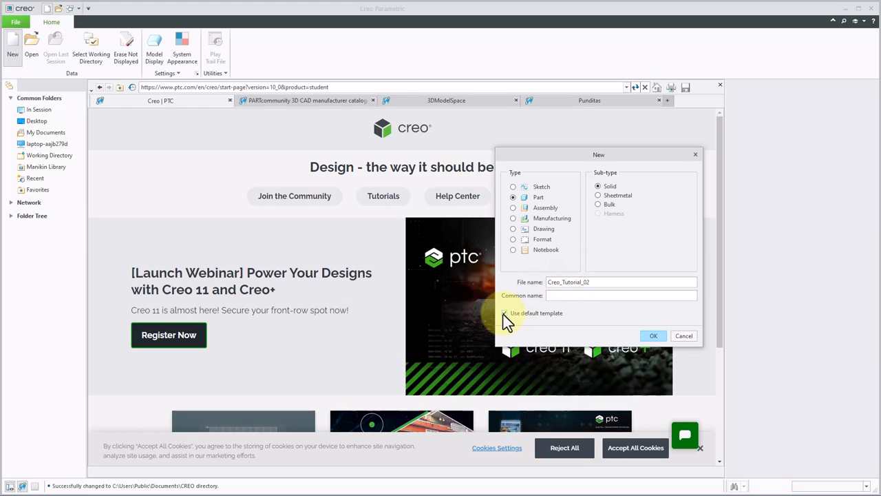
{"action": "left_click", "coordinate": [504, 313]}
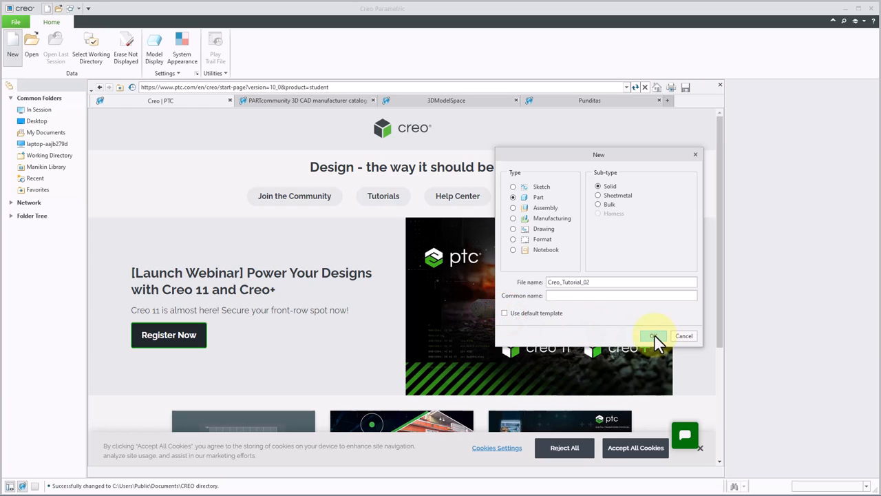
{"action": "left_click", "coordinate": [653, 335]}
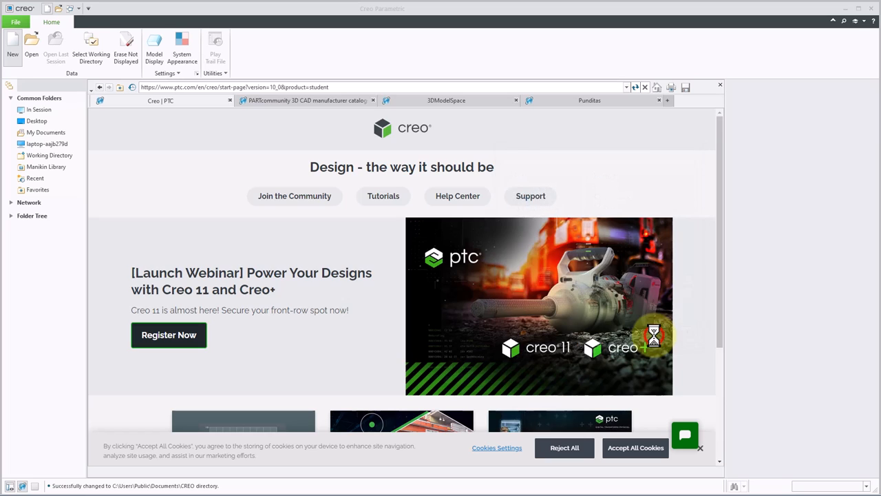
Pick the mmns_part_solid_abs metric template and confirm the new part.
{"action": "left_click", "coordinate": [12, 47]}
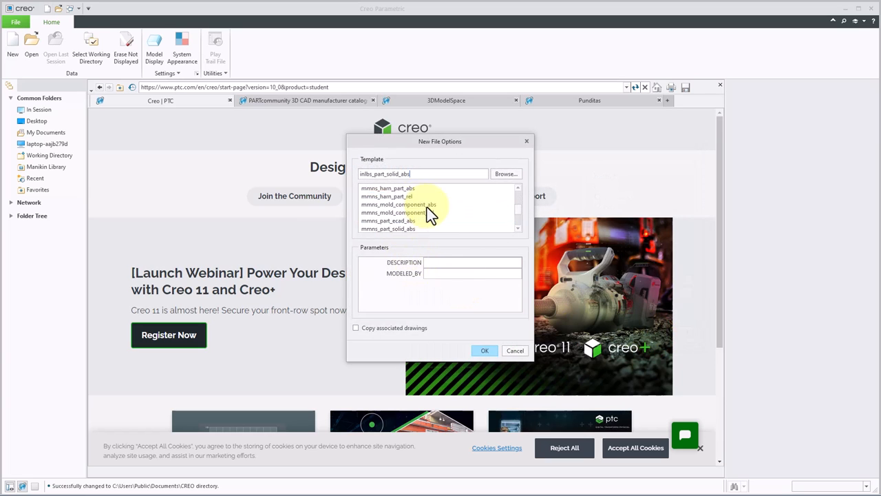
{"action": "mouse_move", "coordinate": [389, 234]}
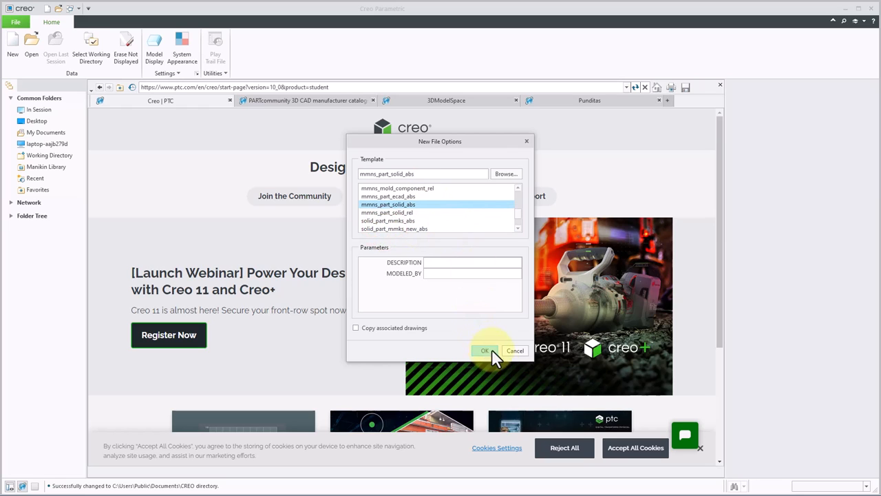
{"action": "left_click", "coordinate": [484, 350]}
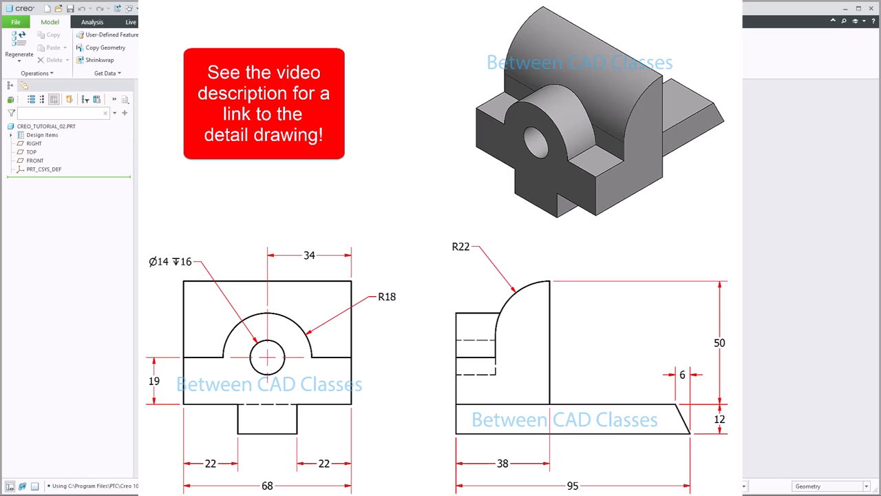
{"action": "left_click", "coordinate": [503, 463]}
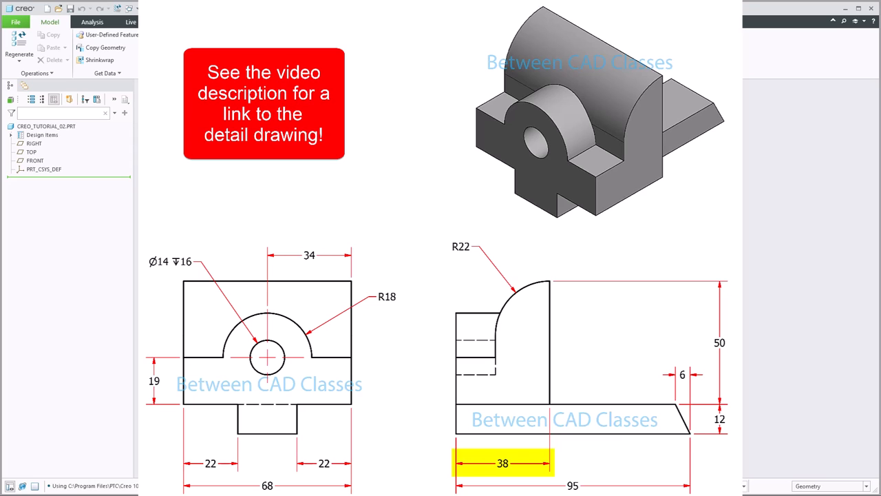
{"action": "left_click", "coordinate": [719, 343]}
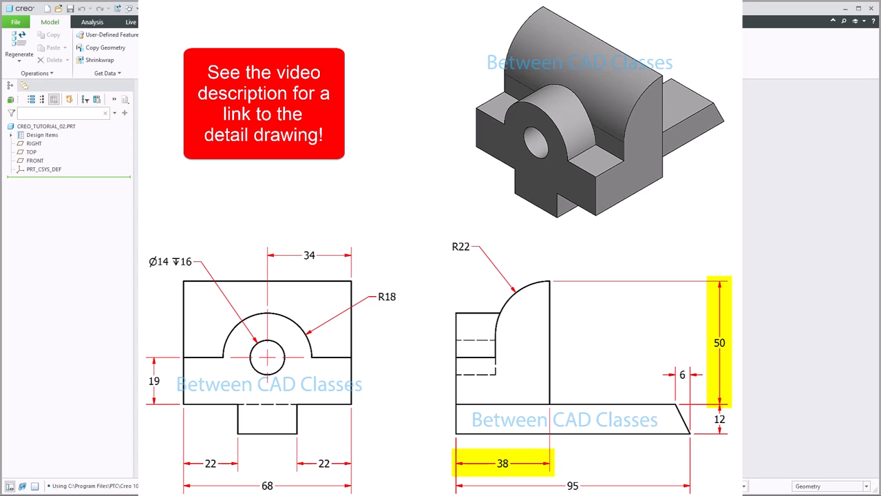
{"action": "left_click", "coordinate": [154, 380]}
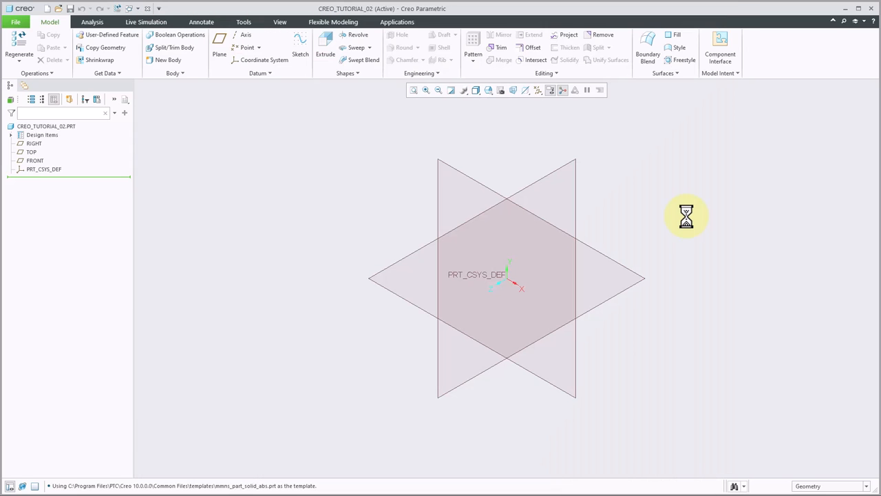
{"action": "mouse_move", "coordinate": [538, 180]}
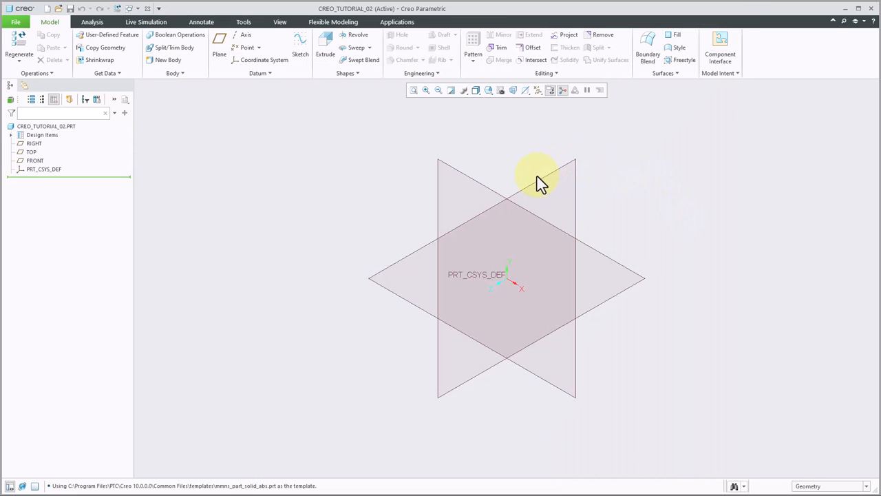
{"action": "mouse_move", "coordinate": [286, 144]}
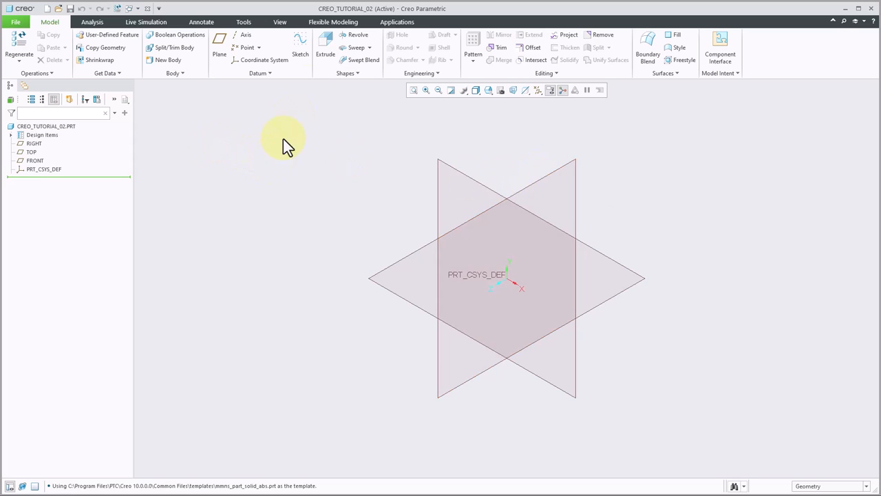
Launch Extrude with its sketch placed on the RIGHT datum plane.
{"action": "left_click", "coordinate": [325, 54]}
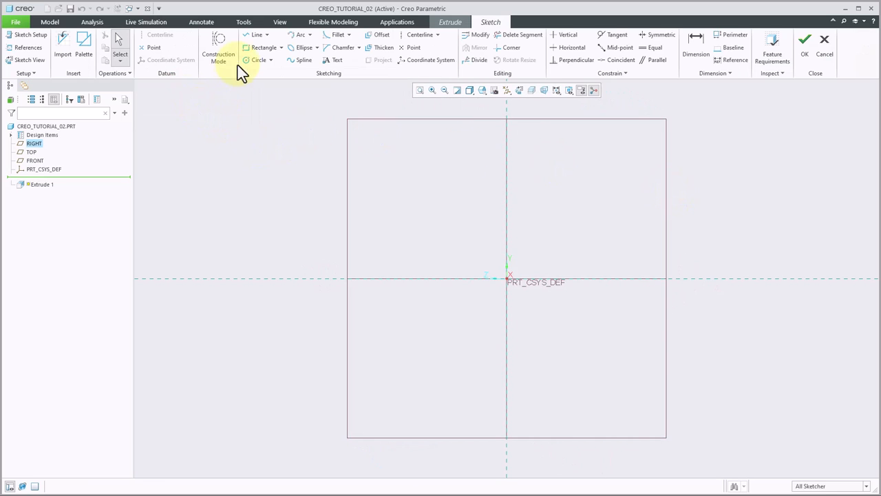
Draw the closed L-shaped outline with the Line tool, starting from the origin.
{"action": "left_click", "coordinate": [256, 35]}
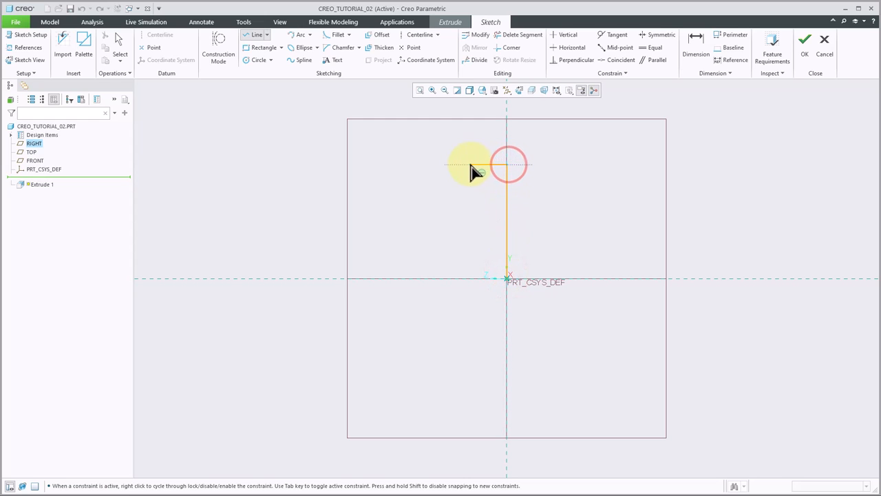
{"action": "left_click", "coordinate": [468, 230]}
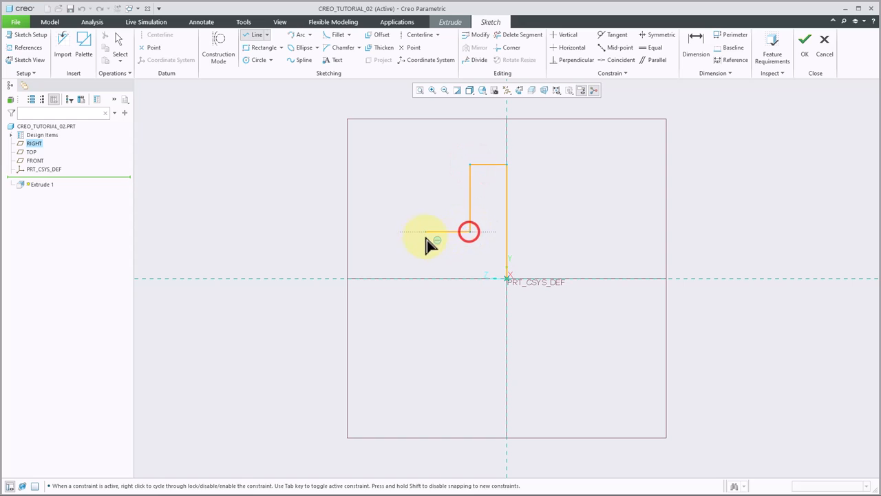
{"action": "left_click", "coordinate": [423, 282]}
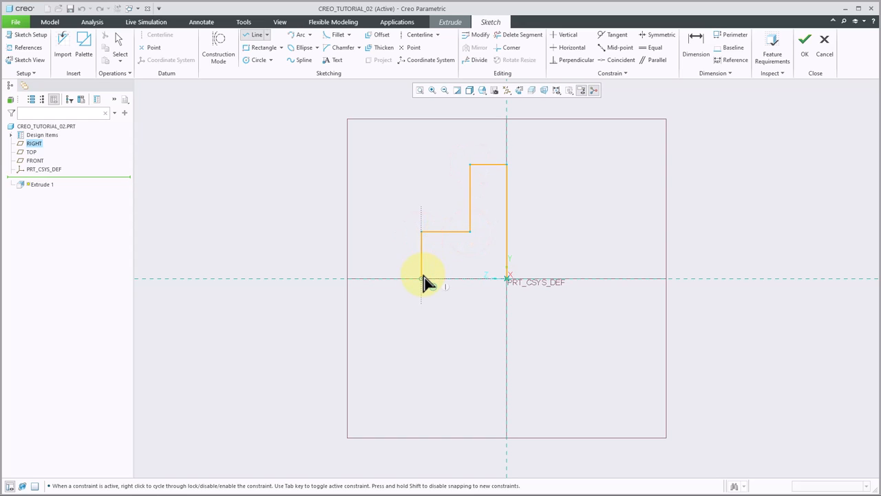
{"action": "mouse_move", "coordinate": [427, 268]}
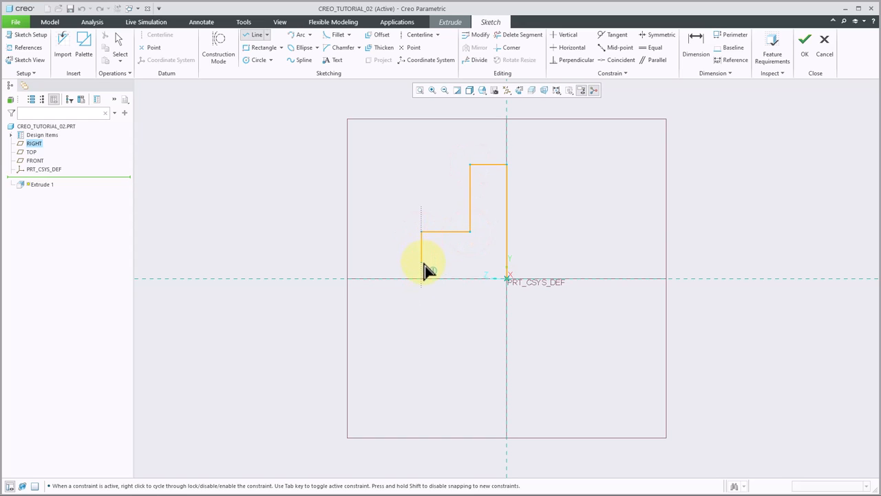
{"action": "left_click", "coordinate": [508, 282]}
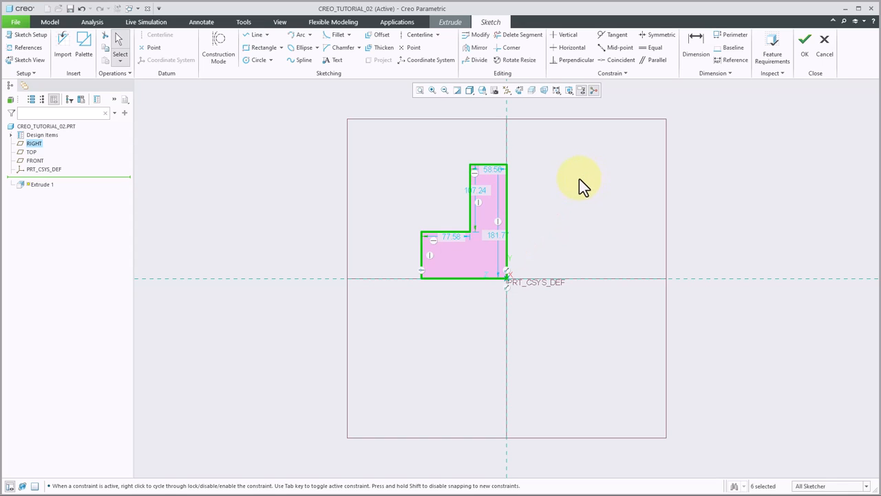
{"action": "mouse_move", "coordinate": [589, 269]}
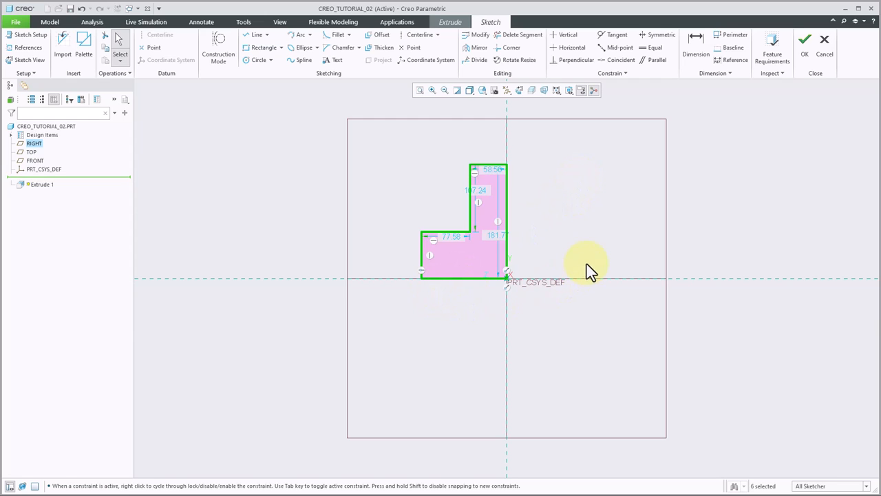
Deselect the profile lines before editing the 22, 50 and 38 mm dimensions.
{"action": "left_click", "coordinate": [498, 232]}
{"action": "type", "text": "50"}
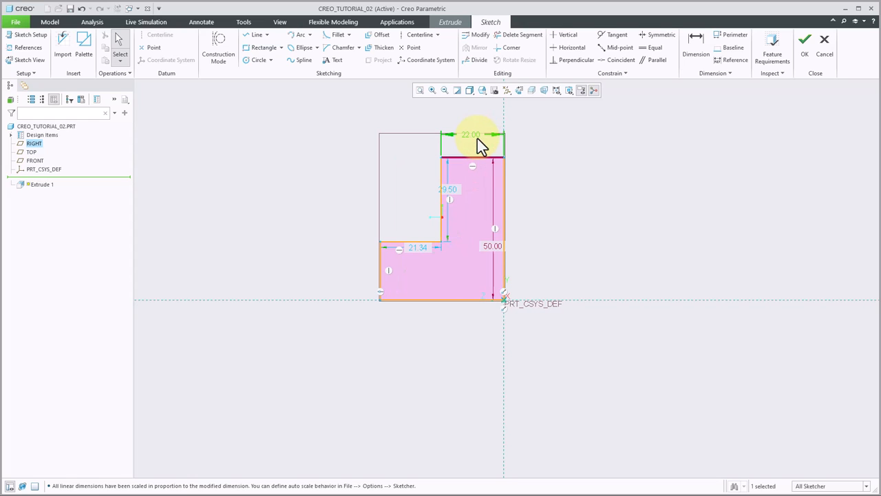
{"action": "mouse_move", "coordinate": [444, 269]}
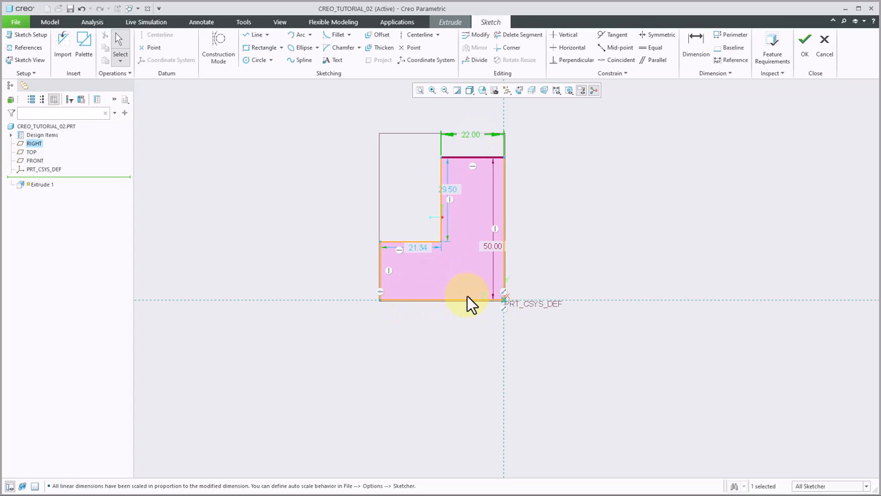
{"action": "mouse_move", "coordinate": [467, 163]}
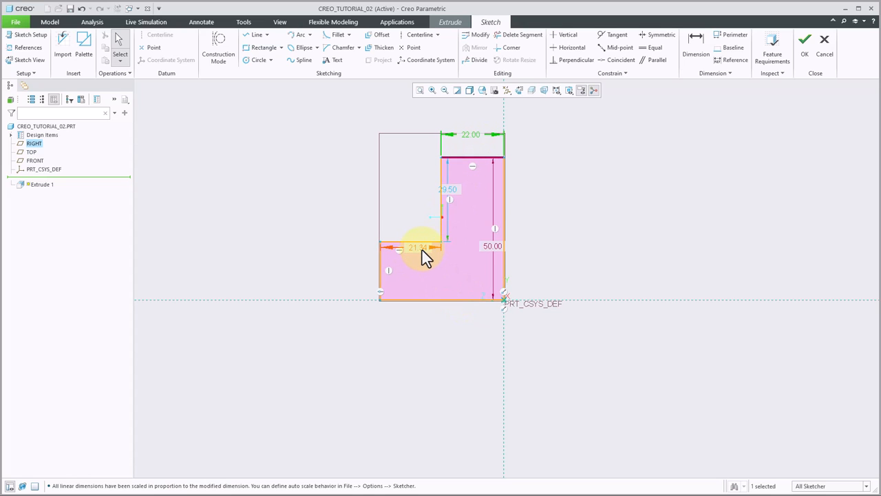
{"action": "mouse_move", "coordinate": [424, 258]}
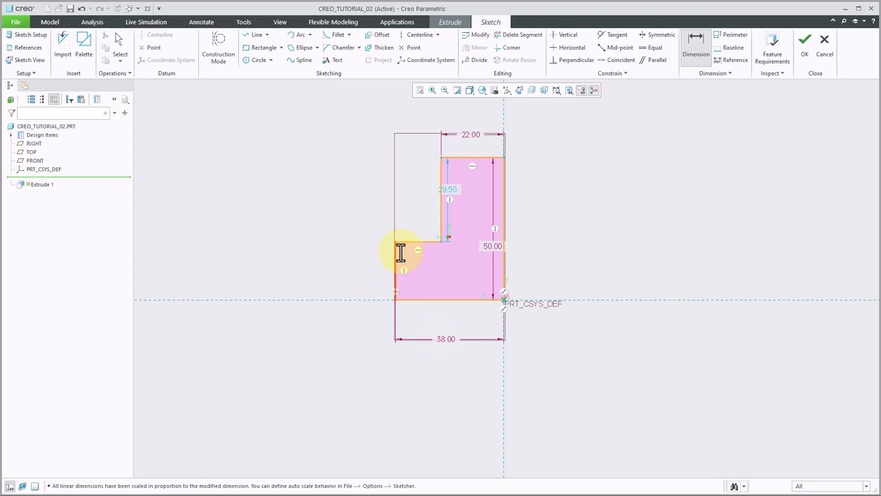
{"action": "mouse_move", "coordinate": [439, 255]}
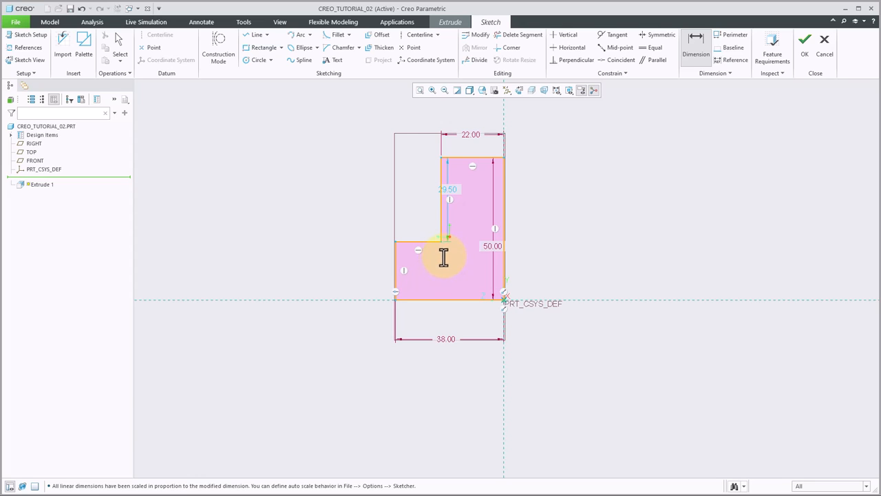
{"action": "mouse_move", "coordinate": [397, 249]}
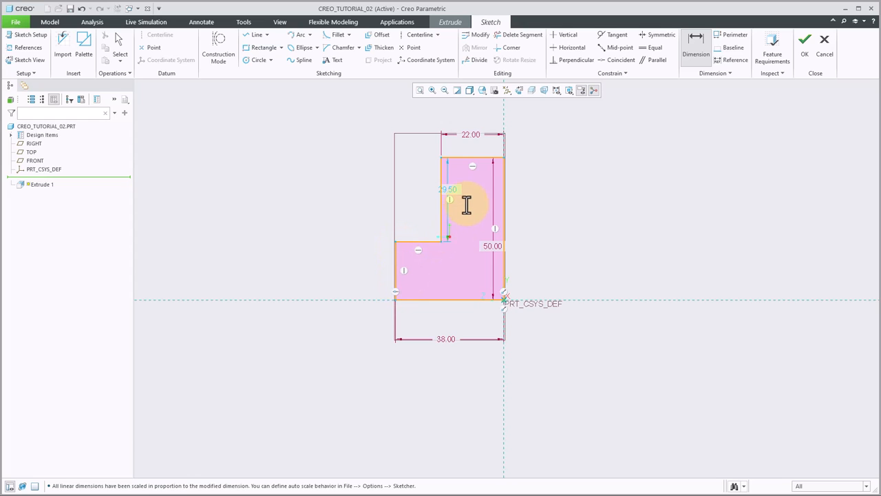
{"action": "mouse_move", "coordinate": [453, 228]}
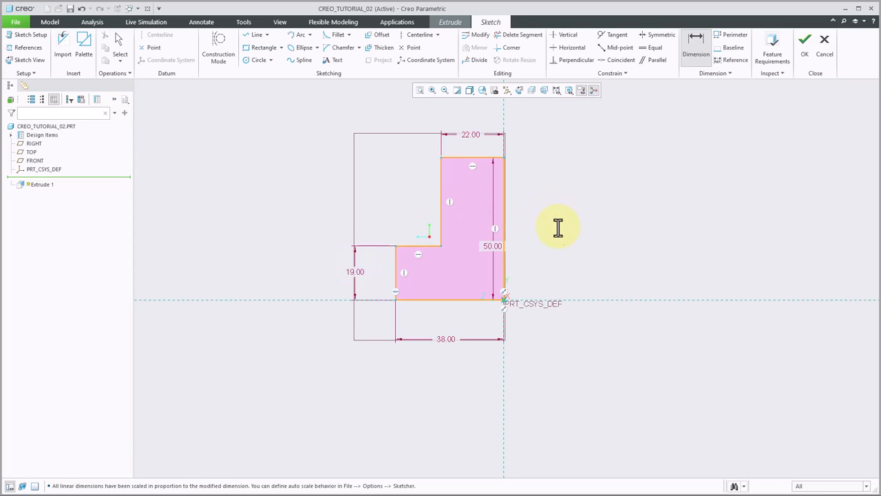
{"action": "mouse_move", "coordinate": [557, 193]}
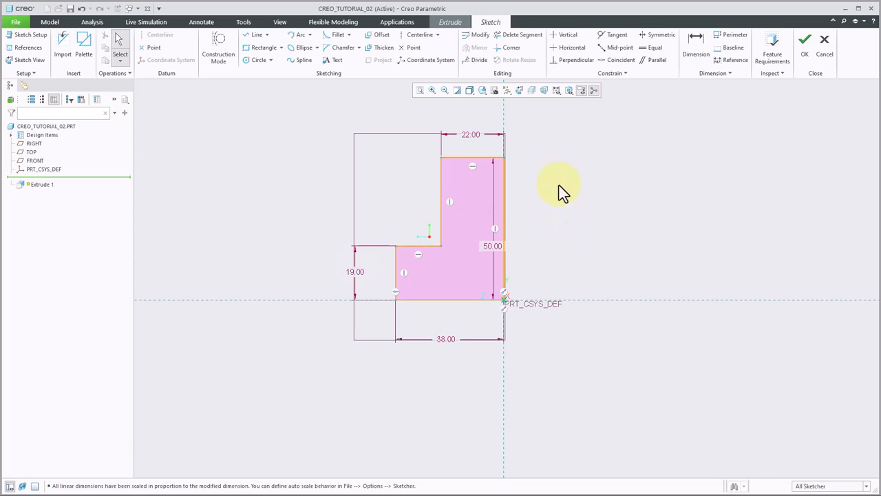
{"action": "mouse_move", "coordinate": [643, 134]}
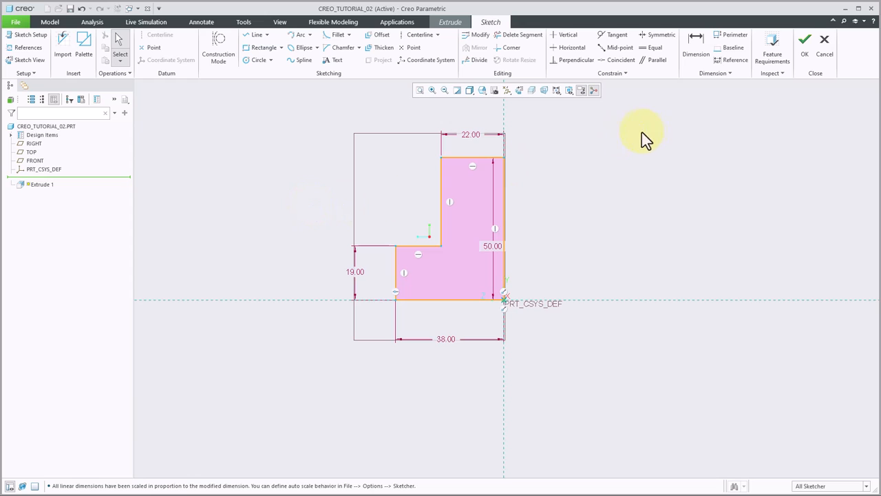
{"action": "mouse_move", "coordinate": [804, 39]}
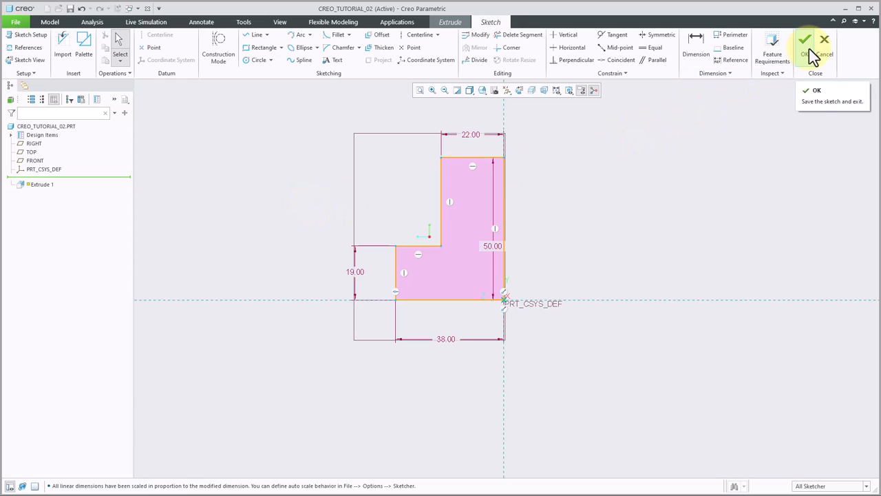
Extrude the L sketch symmetrically to a 68 mm depth and accept it.
{"action": "left_click", "coordinate": [804, 39]}
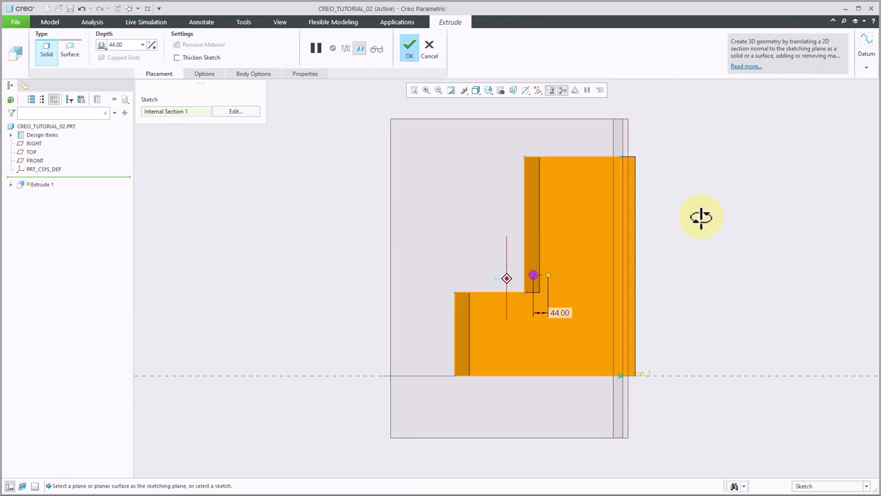
{"action": "left_click_drag", "start_coordinate": [701, 216], "coordinate": [729, 233]}
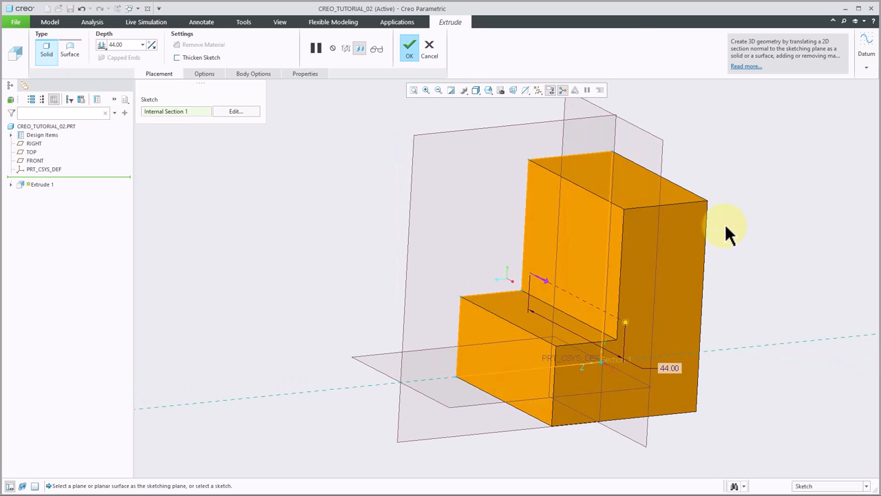
{"action": "mouse_move", "coordinate": [460, 188]}
{"action": "type", "text": "68"}
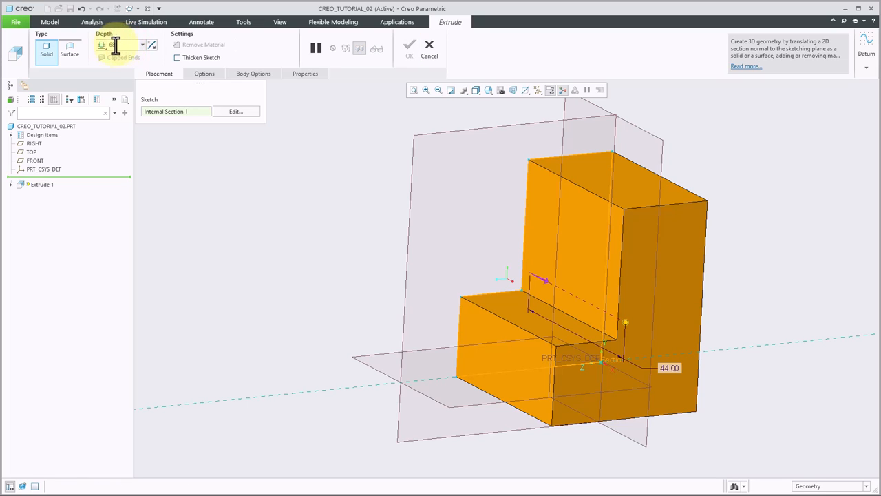
{"action": "mouse_move", "coordinate": [103, 45]}
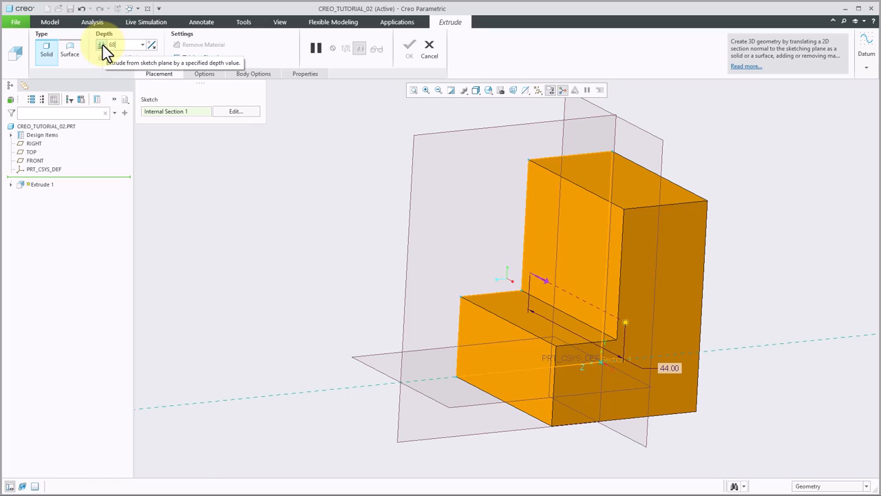
{"action": "left_click", "coordinate": [102, 44]}
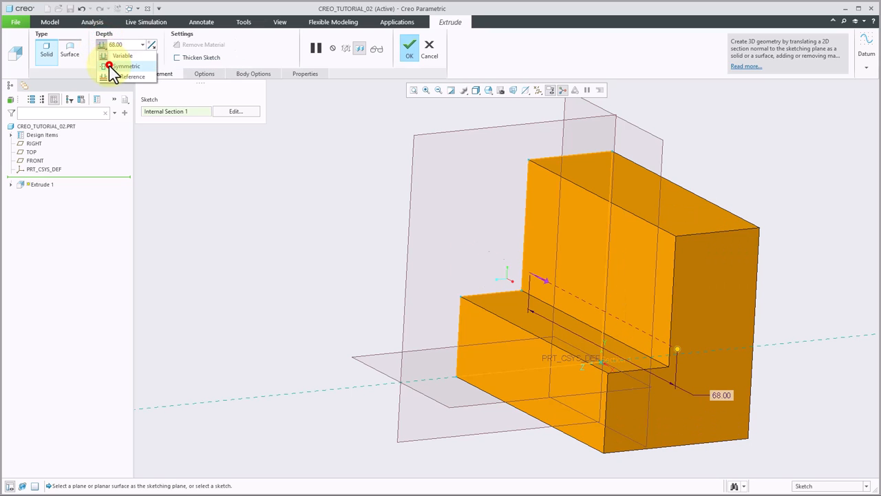
{"action": "left_click", "coordinate": [126, 65]}
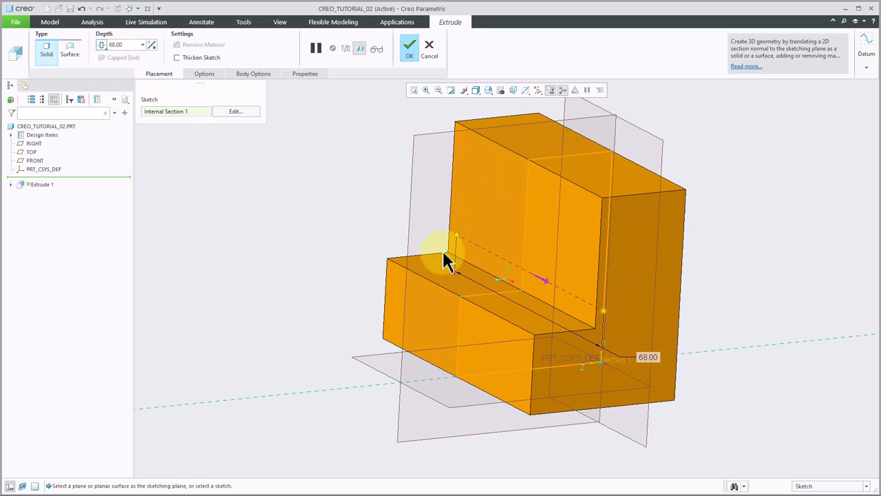
{"action": "left_click", "coordinate": [410, 48]}
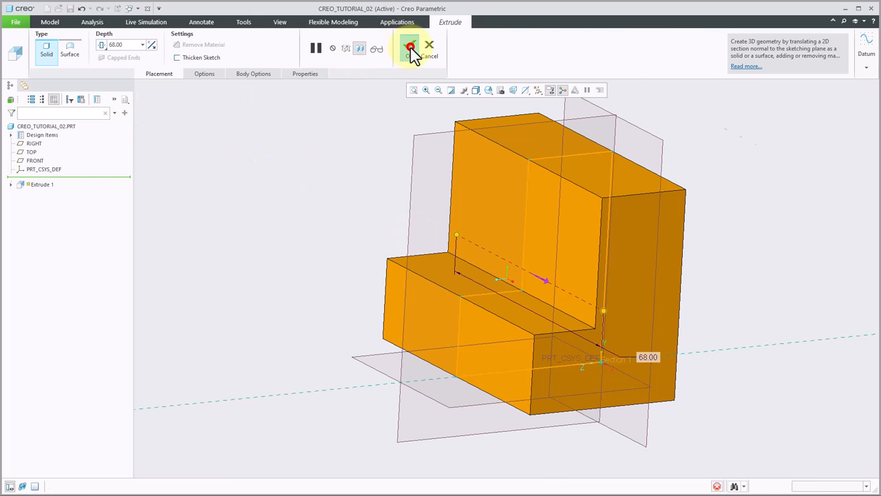
{"action": "left_click", "coordinate": [410, 48]}
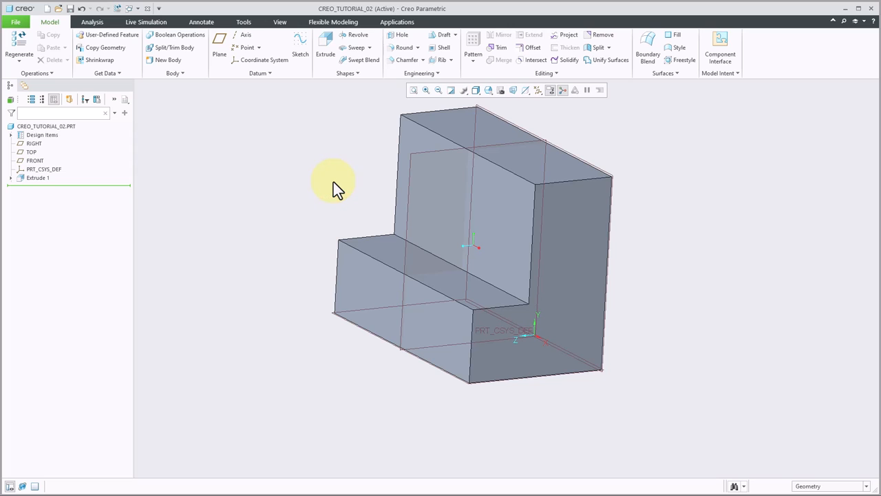
{"action": "mouse_move", "coordinate": [623, 182]}
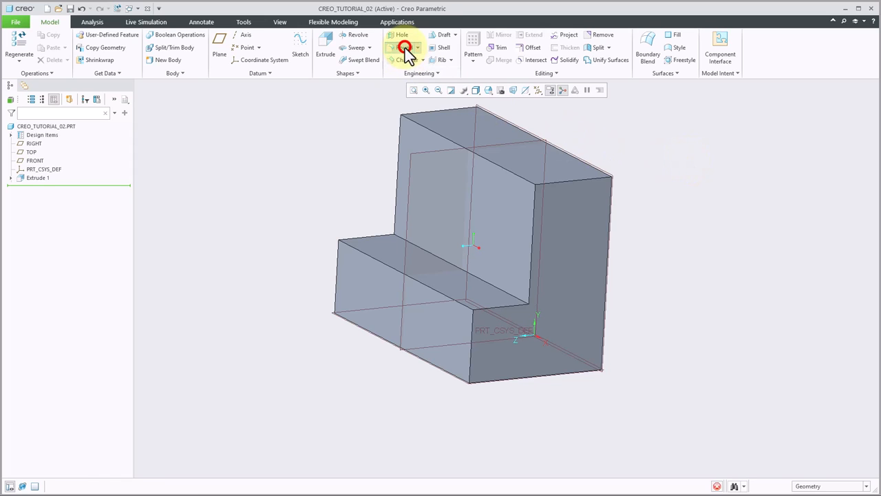
Round the upright's top edge with a 22 mm radius.
{"action": "left_click", "coordinate": [405, 47]}
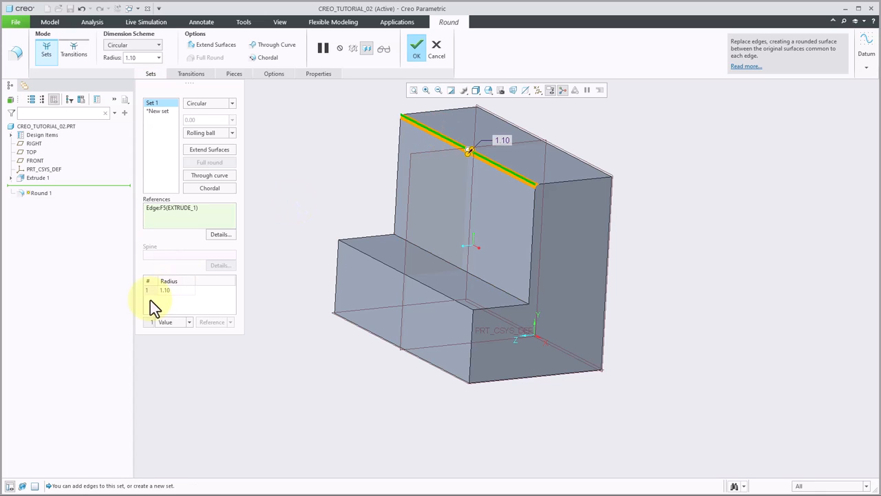
{"action": "double_click", "coordinate": [165, 290]}
{"action": "type", "text": "22"}
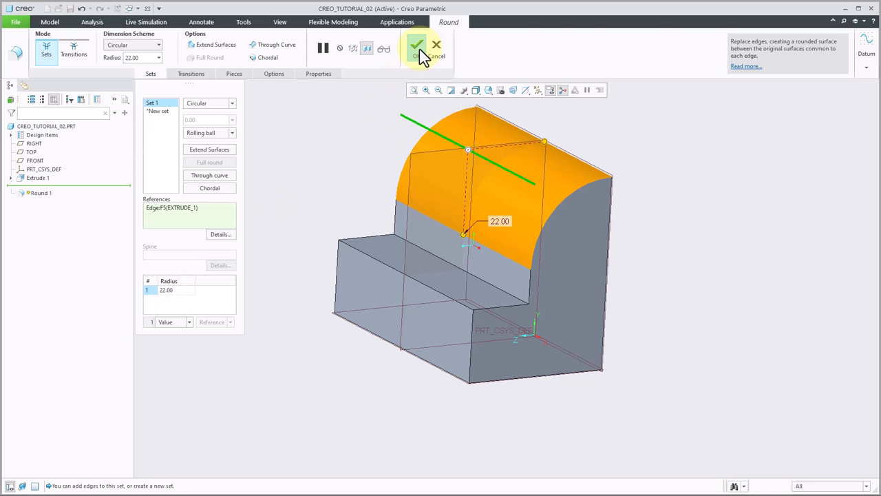
{"action": "left_click", "coordinate": [415, 48]}
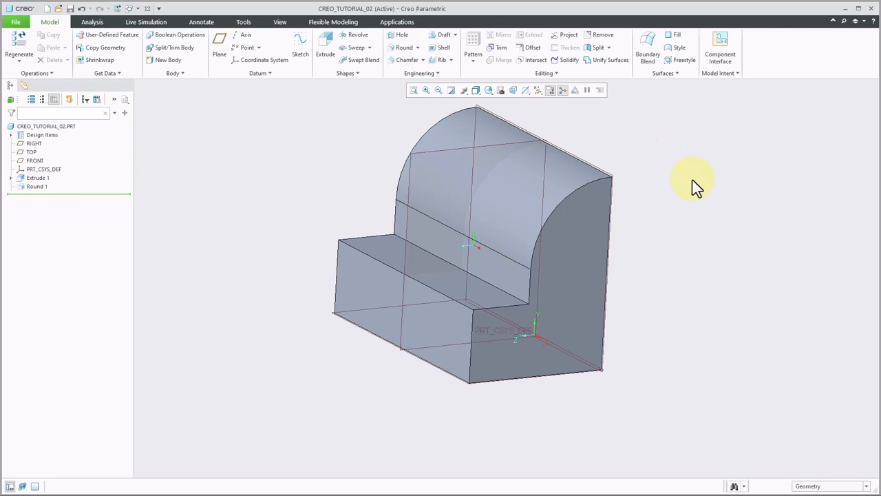
{"action": "mouse_move", "coordinate": [690, 192]}
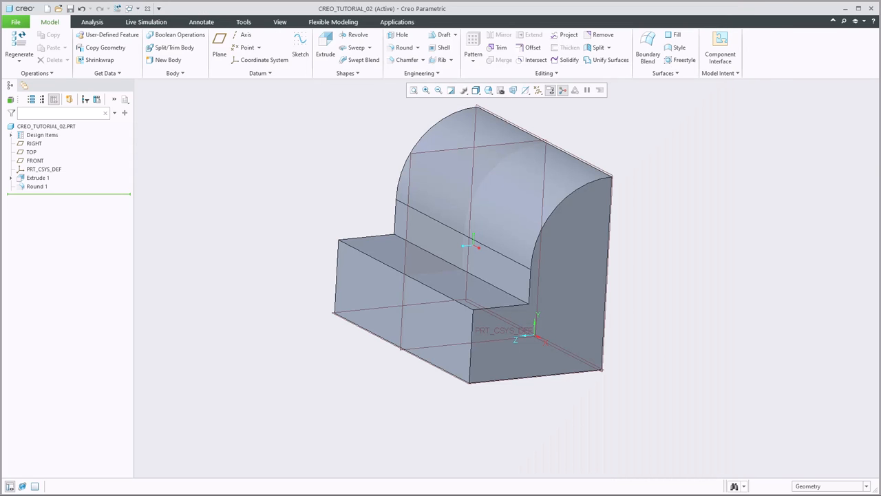
{"action": "left_click", "coordinate": [386, 305]}
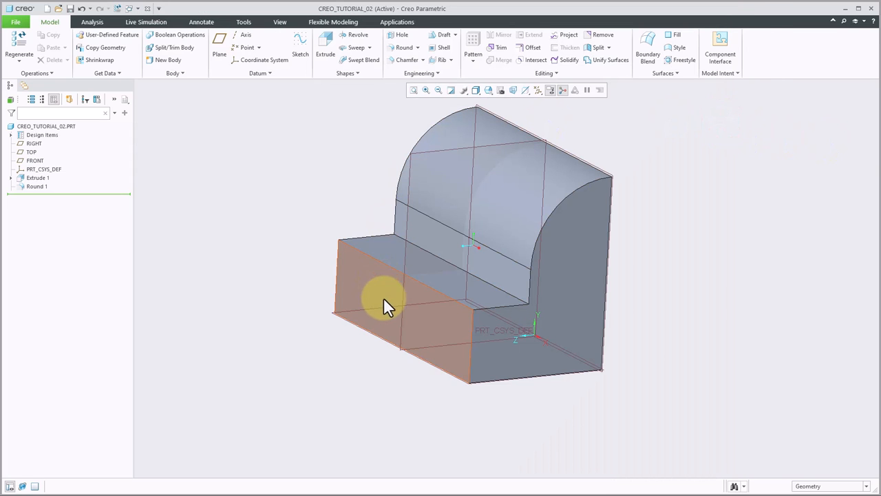
{"action": "mouse_move", "coordinate": [389, 299]}
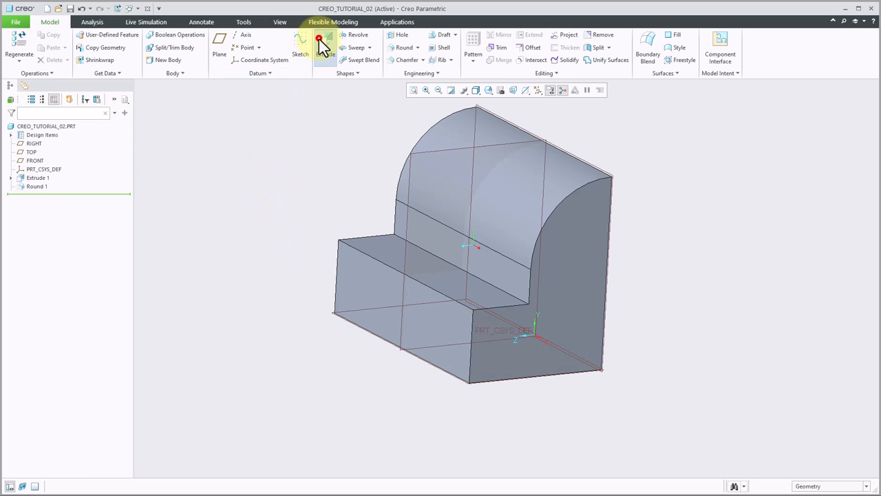
Launch Extrude 2 with its sketch on the lower leg's outer face.
{"action": "left_click", "coordinate": [324, 45]}
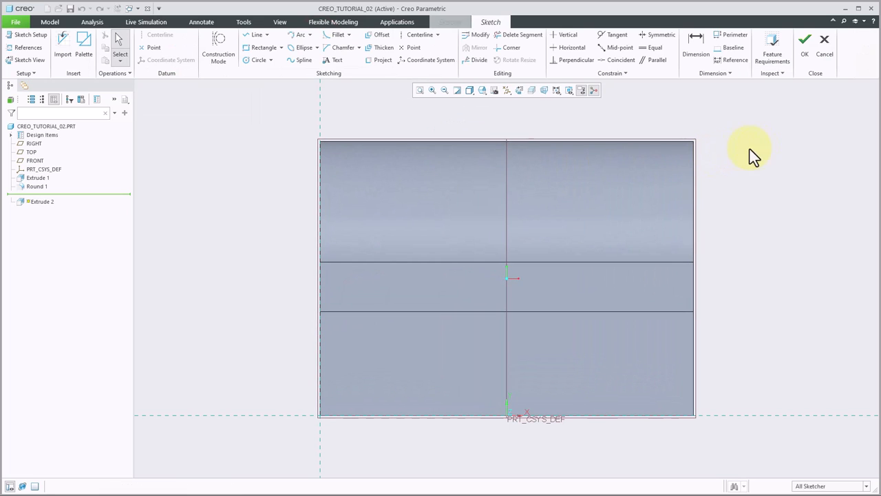
{"action": "mouse_move", "coordinate": [767, 183]}
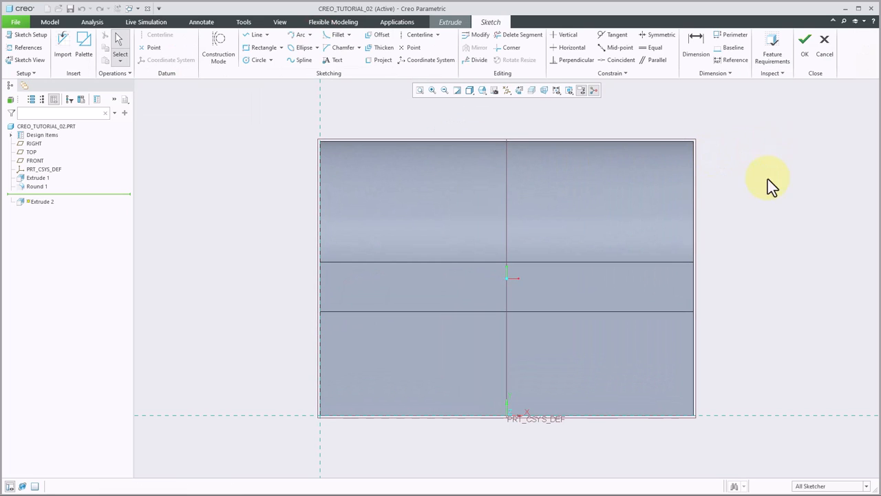
{"action": "mouse_move", "coordinate": [485, 430]}
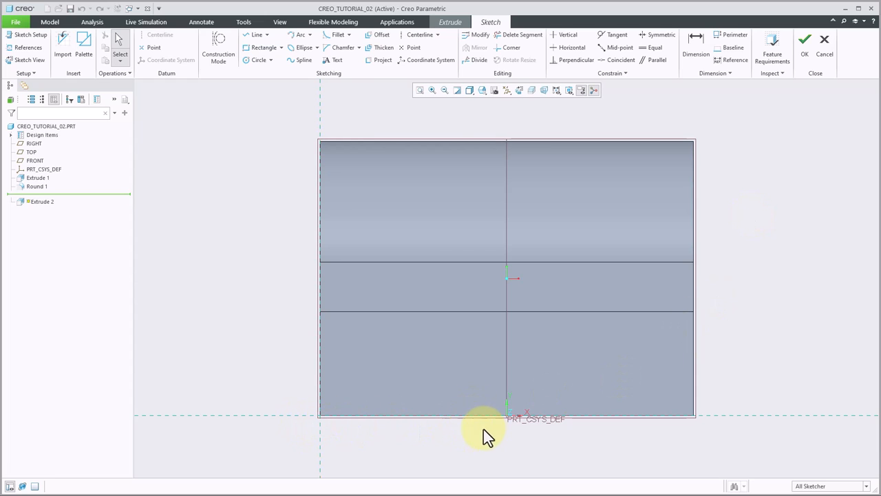
{"action": "mouse_move", "coordinate": [292, 282]}
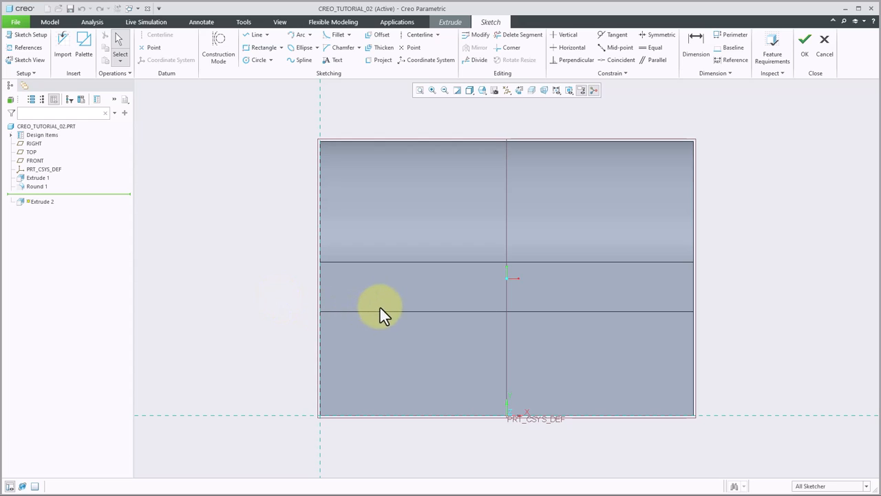
{"action": "mouse_move", "coordinate": [647, 317]}
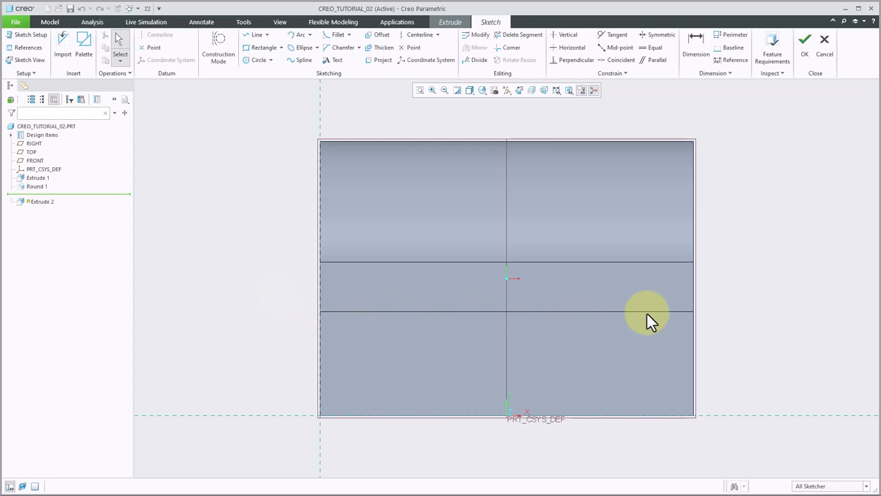
{"action": "mouse_move", "coordinate": [506, 285]}
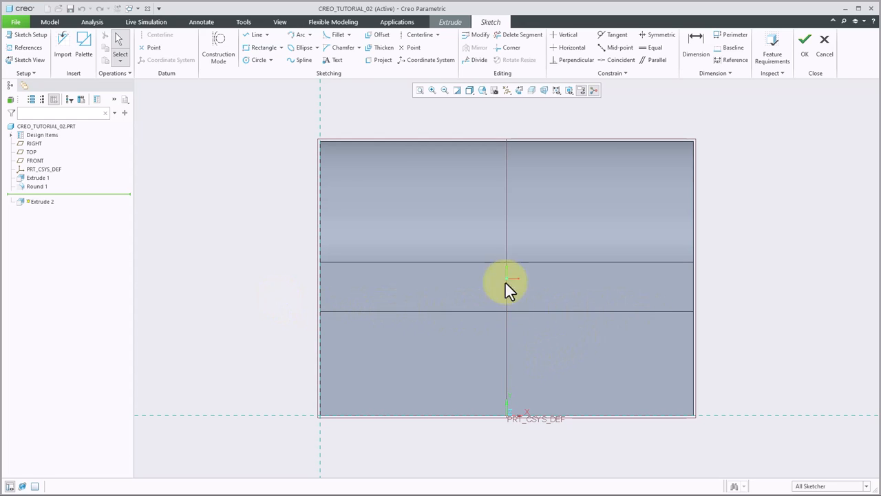
{"action": "mouse_move", "coordinate": [509, 321]}
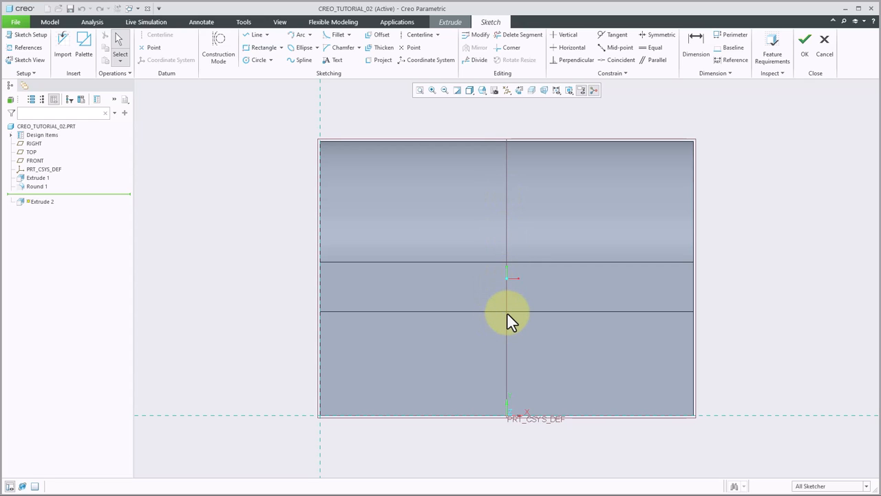
{"action": "mouse_move", "coordinate": [454, 286]}
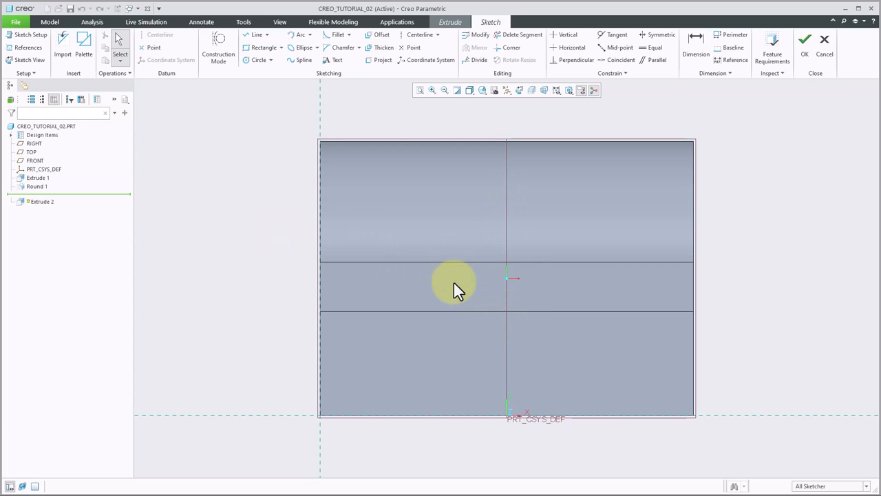
{"action": "mouse_move", "coordinate": [208, 183]}
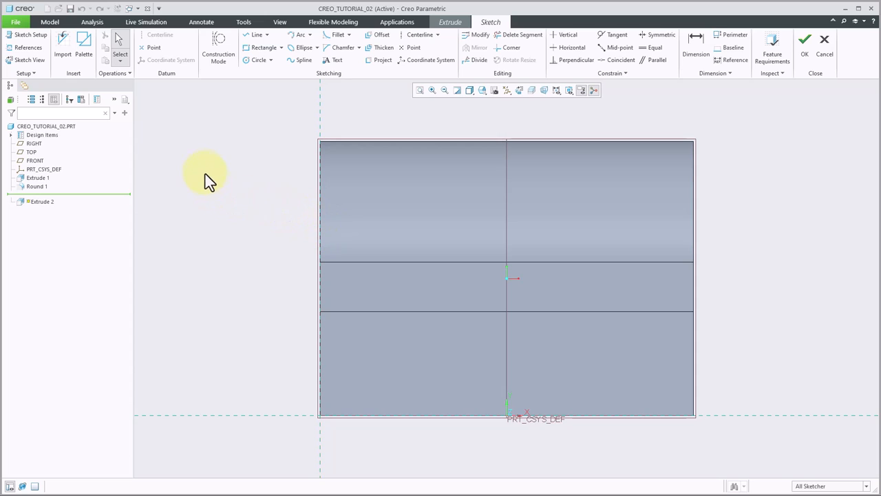
{"action": "mouse_move", "coordinate": [28, 74]}
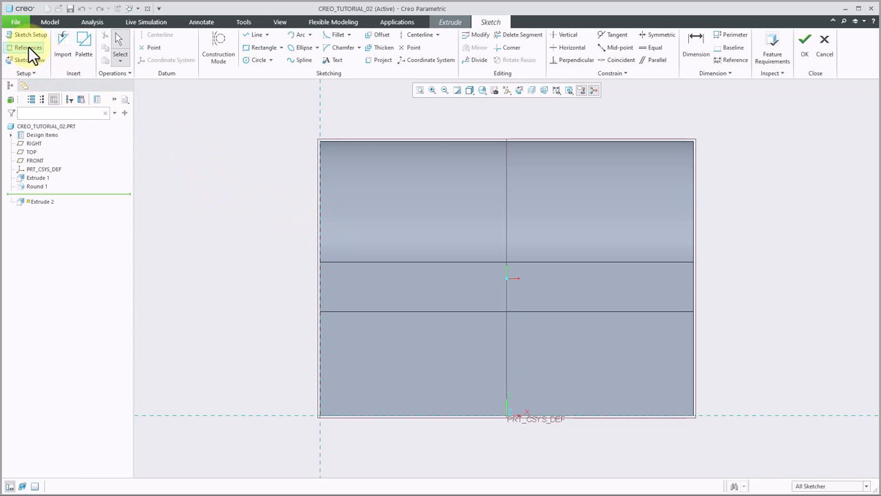
Add the middle horizontal edge and RIGHT datum plane as sketch references.
{"action": "left_click", "coordinate": [29, 48]}
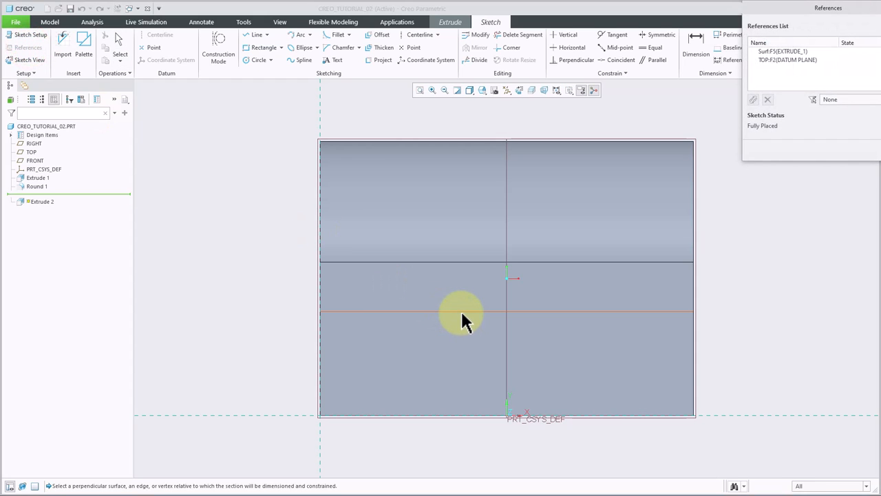
{"action": "left_click", "coordinate": [506, 207]}
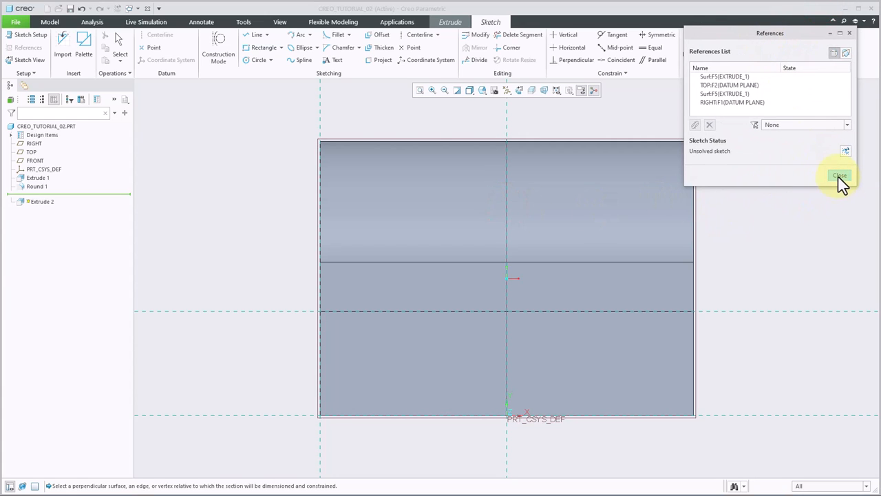
{"action": "left_click", "coordinate": [840, 175]}
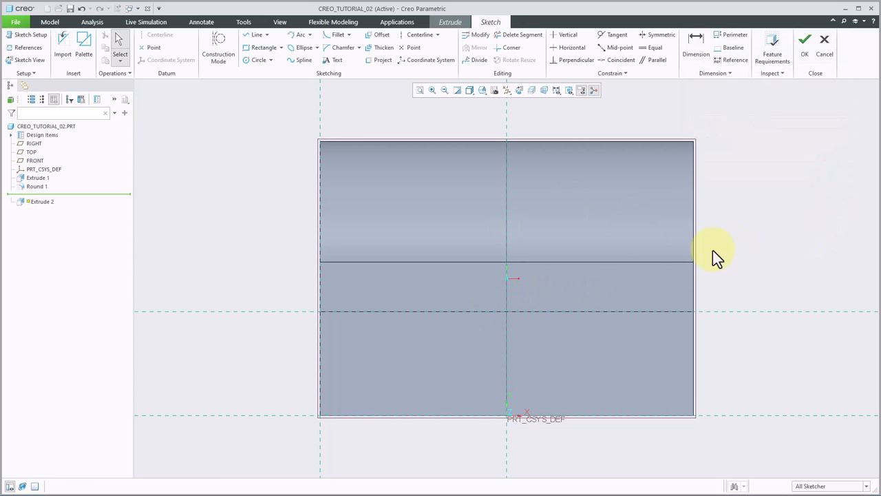
{"action": "mouse_move", "coordinate": [802, 237]}
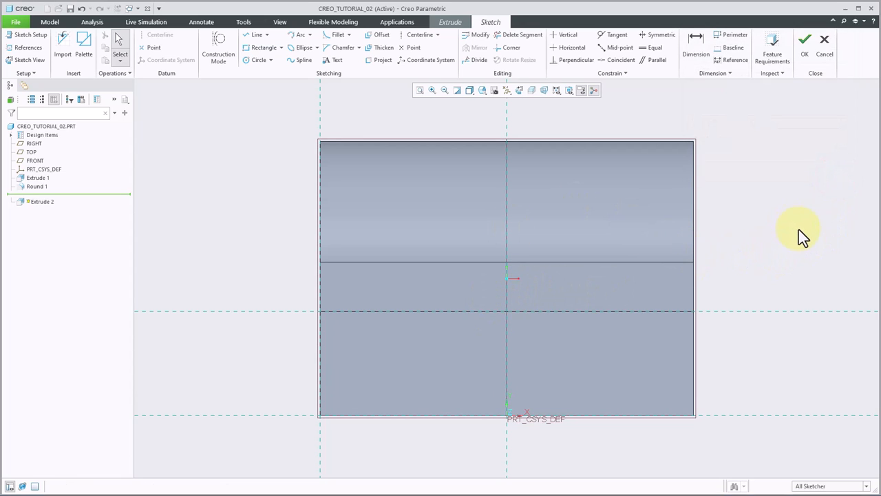
{"action": "mouse_move", "coordinate": [268, 73]}
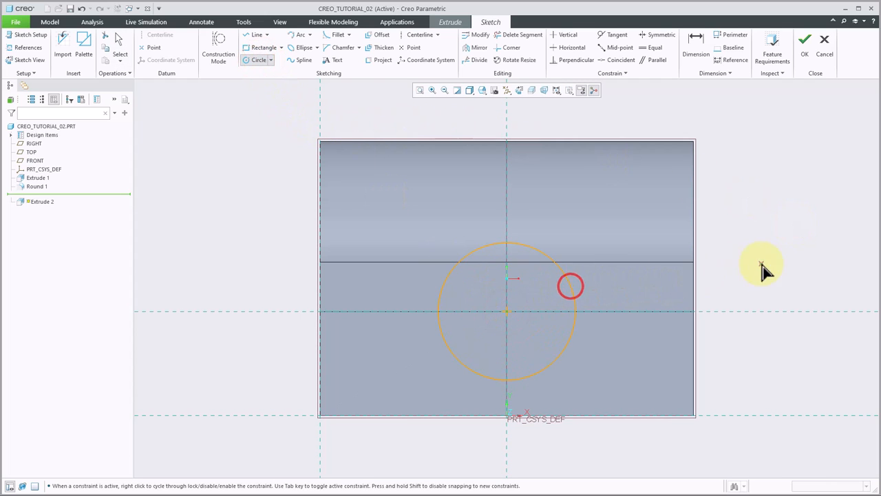
Draw a circle at the reference intersection and set its diameter to 36 mm.
{"action": "left_click", "coordinate": [505, 313]}
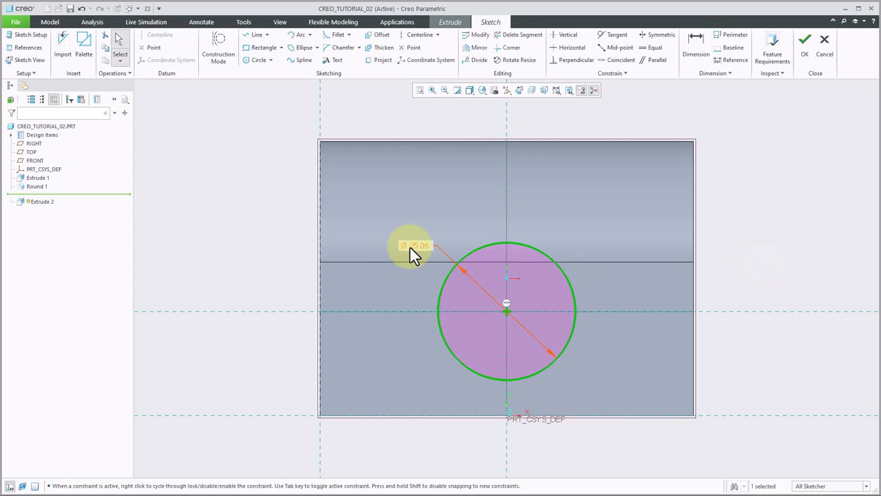
{"action": "left_click", "coordinate": [411, 245]}
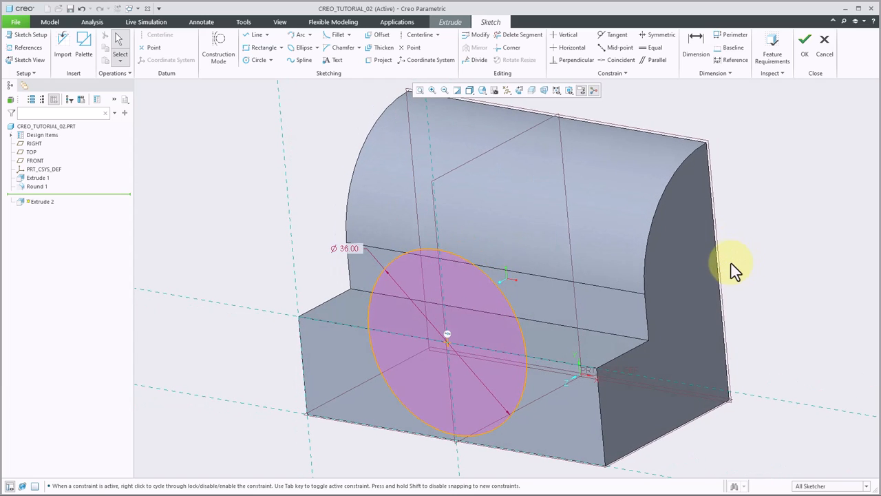
{"action": "mouse_move", "coordinate": [502, 351]}
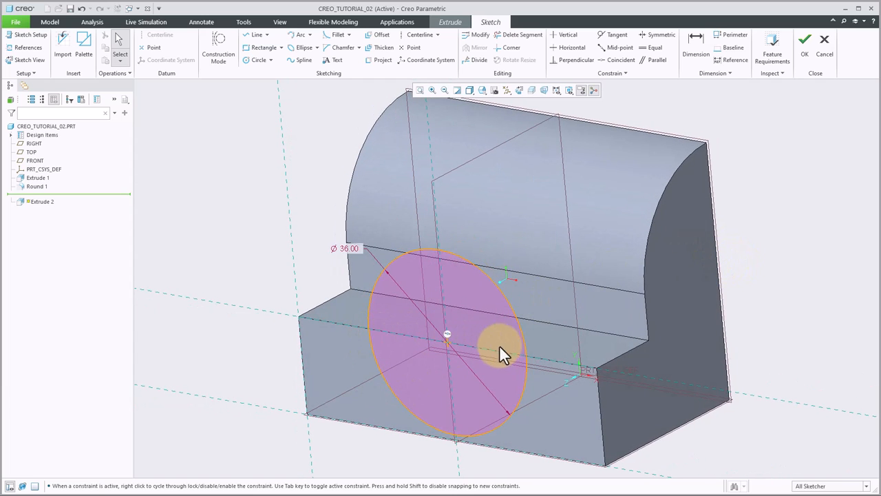
{"action": "mouse_move", "coordinate": [499, 303]}
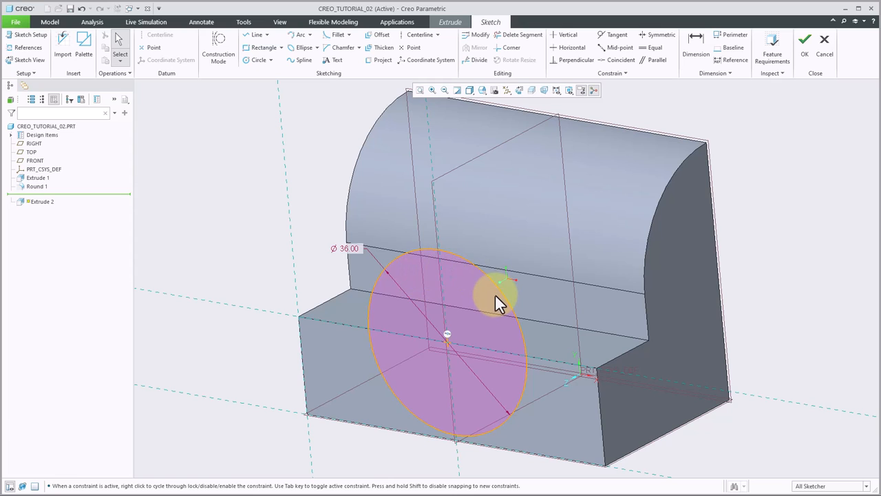
{"action": "mouse_move", "coordinate": [492, 338]}
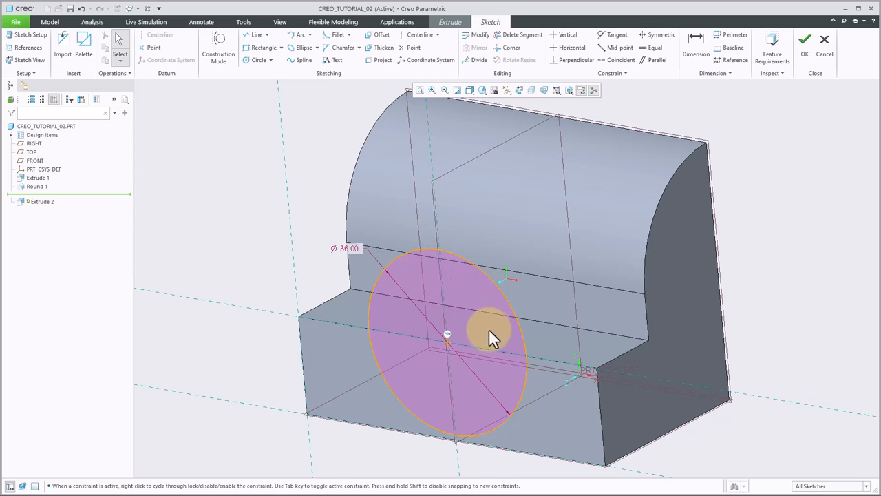
{"action": "mouse_move", "coordinate": [757, 217]}
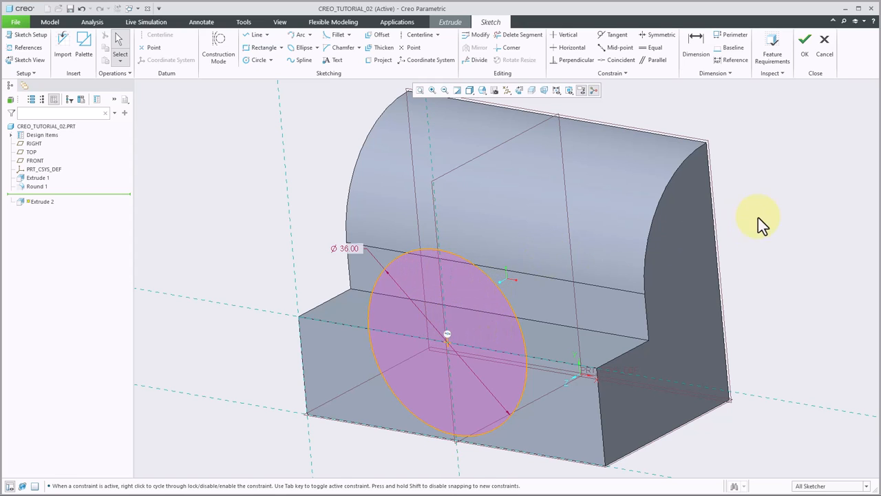
{"action": "mouse_move", "coordinate": [681, 285]}
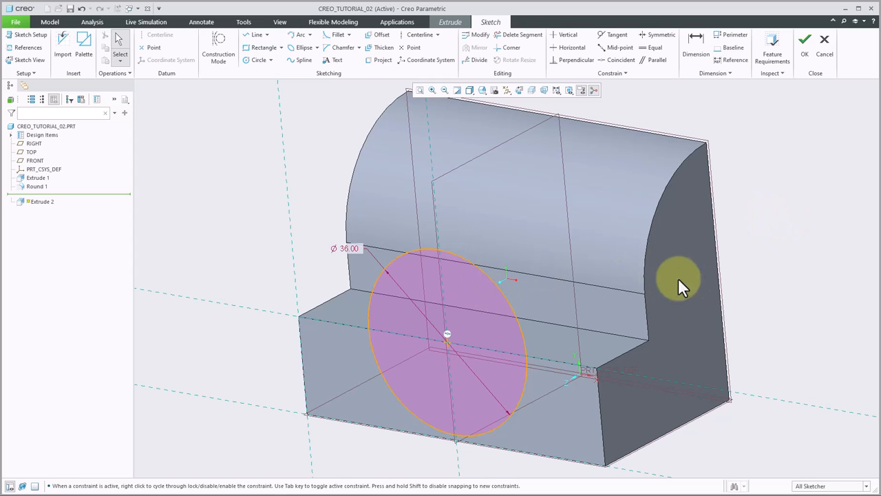
{"action": "mouse_move", "coordinate": [475, 338]}
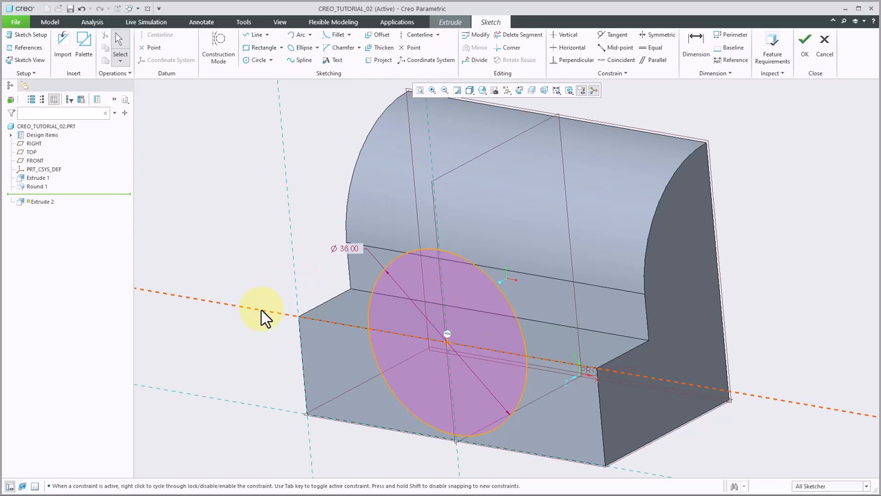
{"action": "mouse_move", "coordinate": [771, 221]}
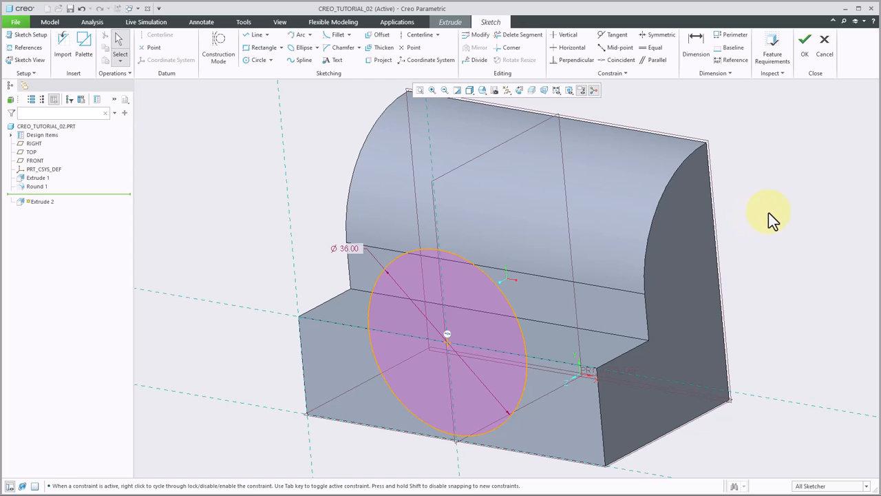
{"action": "mouse_move", "coordinate": [804, 40]}
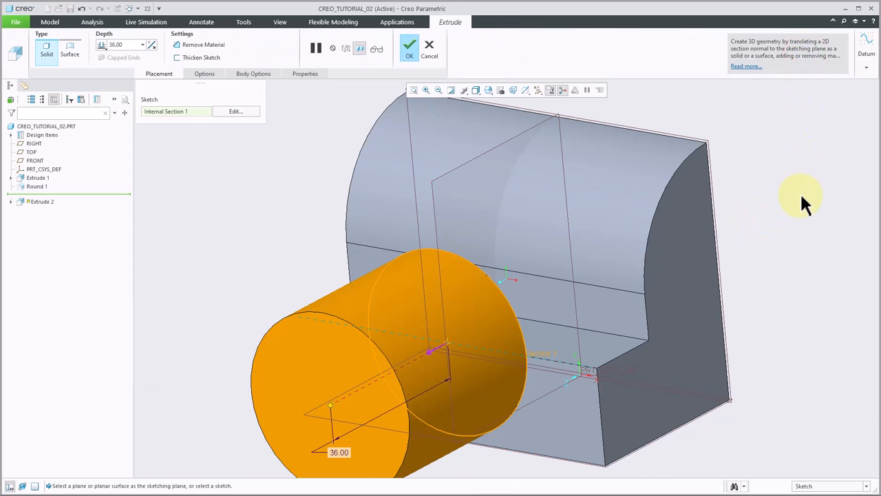
{"action": "mouse_move", "coordinate": [792, 192]}
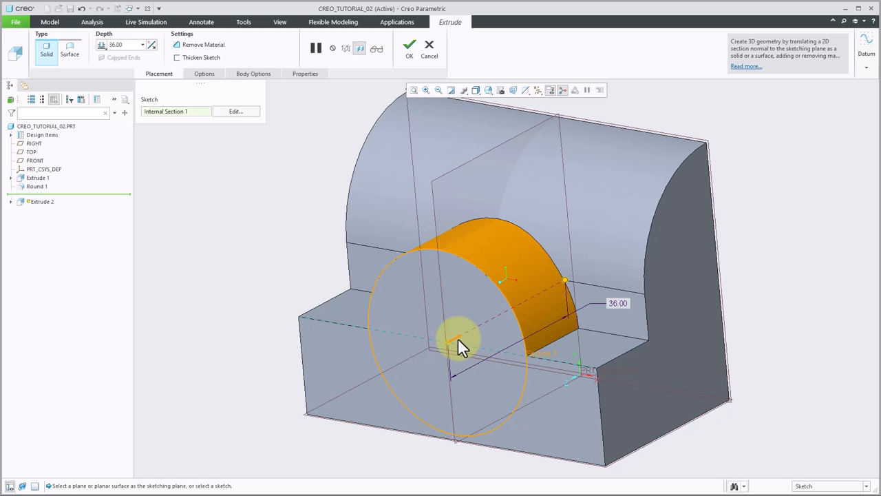
Extrude the circle into the part with To Next depth, forming the boss.
{"action": "left_click_drag", "start_coordinate": [461, 344], "coordinate": [730, 346]}
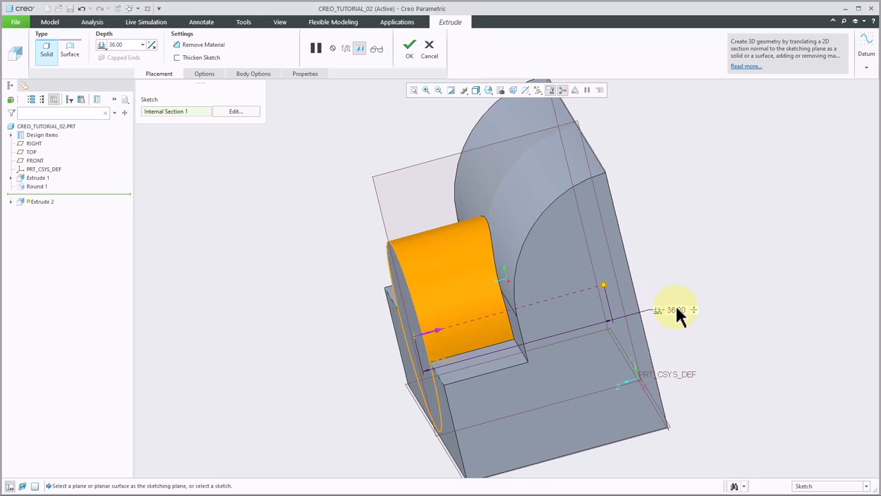
{"action": "mouse_move", "coordinate": [604, 288]}
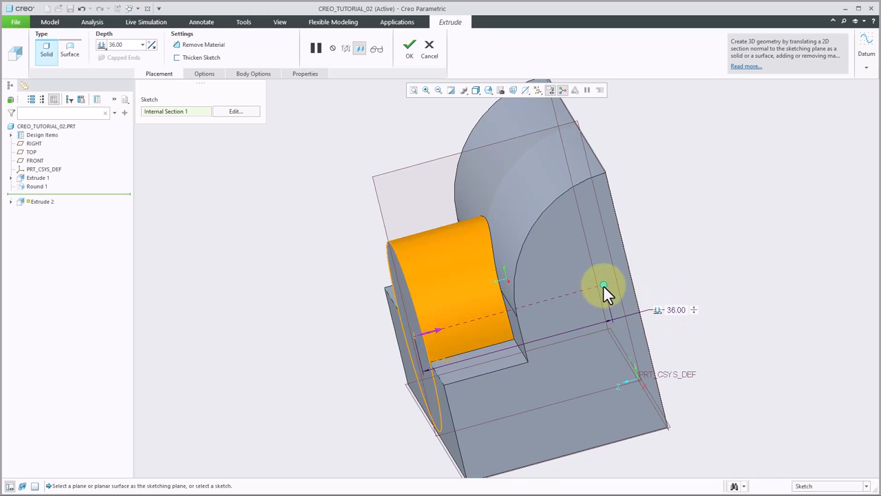
{"action": "left_click_drag", "start_coordinate": [604, 286], "coordinate": [692, 269]}
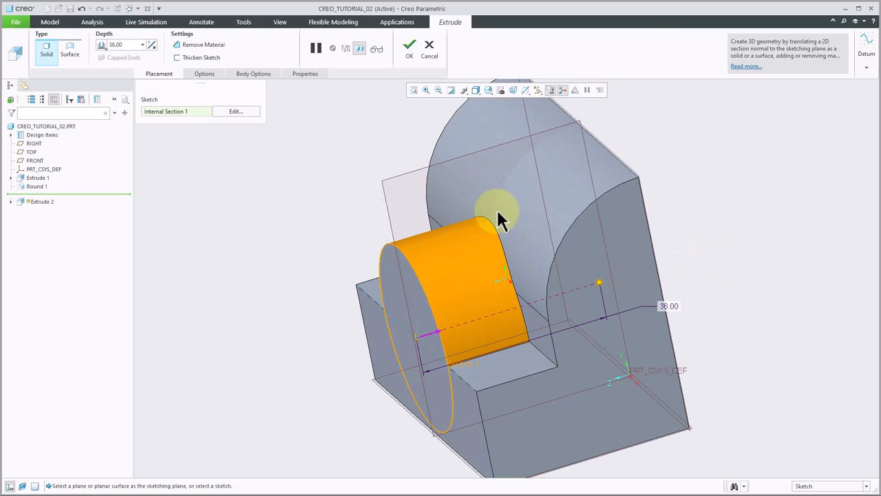
{"action": "mouse_move", "coordinate": [713, 268]}
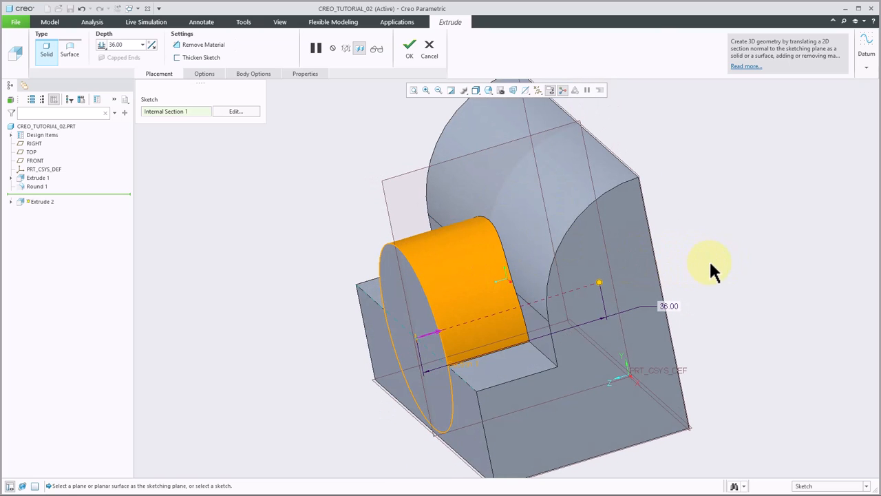
{"action": "mouse_move", "coordinate": [99, 50]}
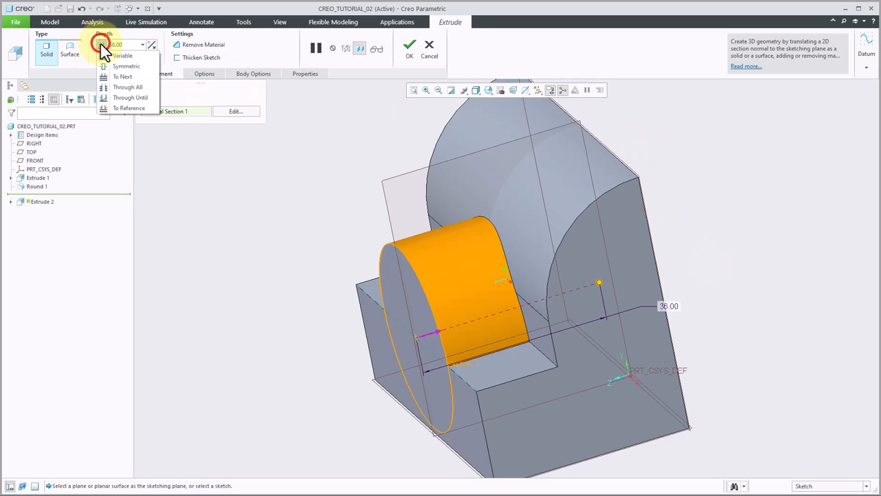
{"action": "left_click", "coordinate": [128, 87]}
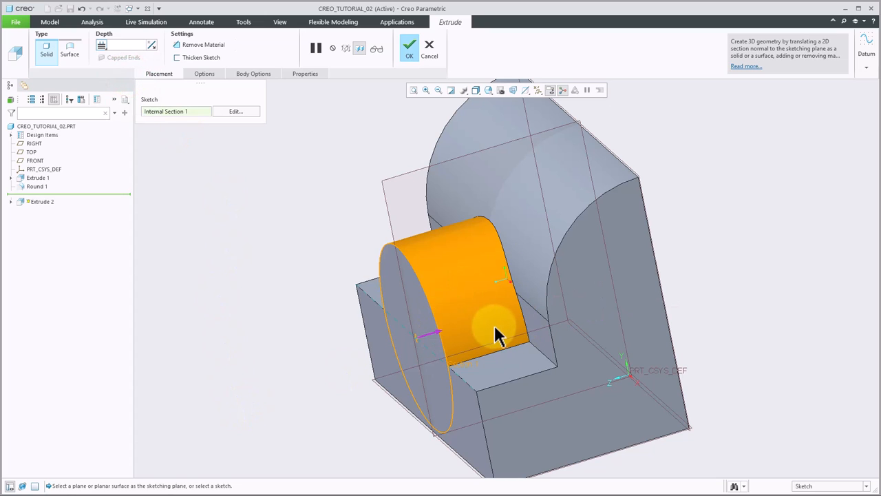
{"action": "mouse_move", "coordinate": [537, 323]}
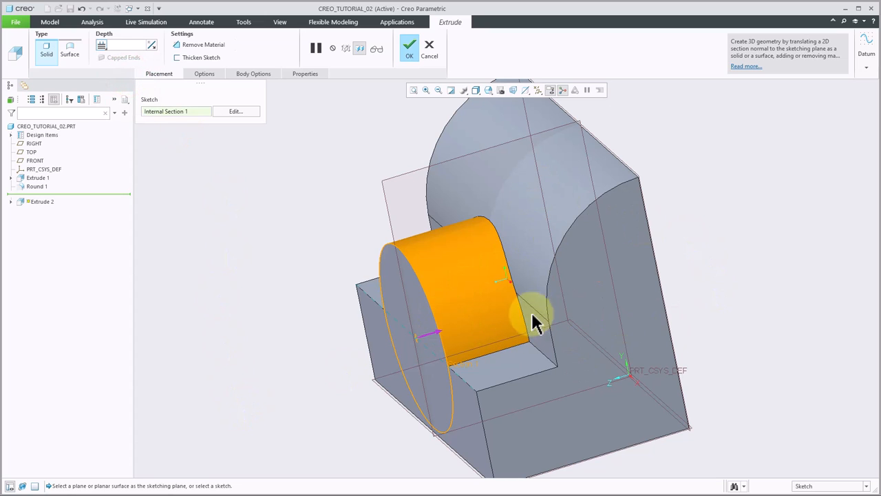
{"action": "mouse_move", "coordinate": [536, 330]}
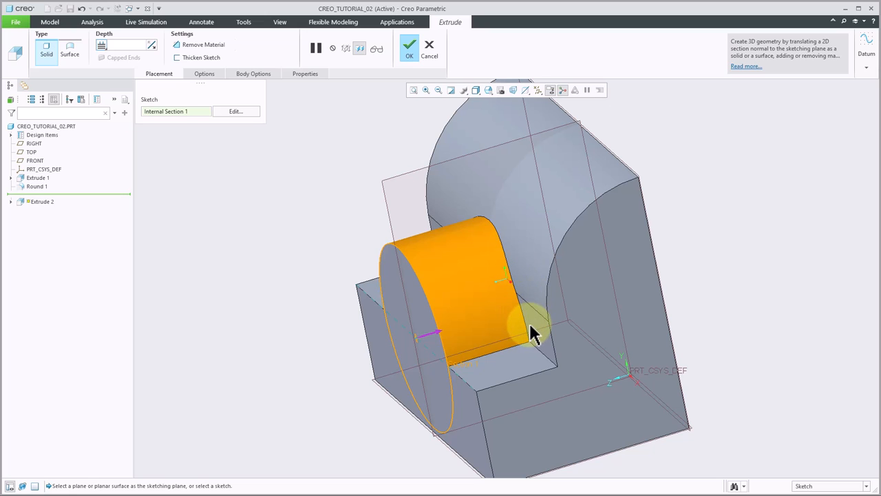
{"action": "mouse_move", "coordinate": [521, 256]}
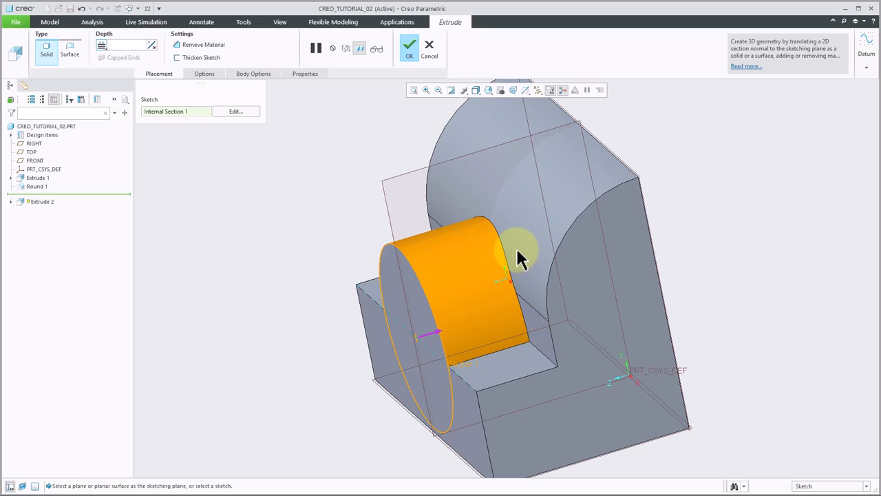
{"action": "left_click_drag", "start_coordinate": [520, 254], "coordinate": [697, 293]}
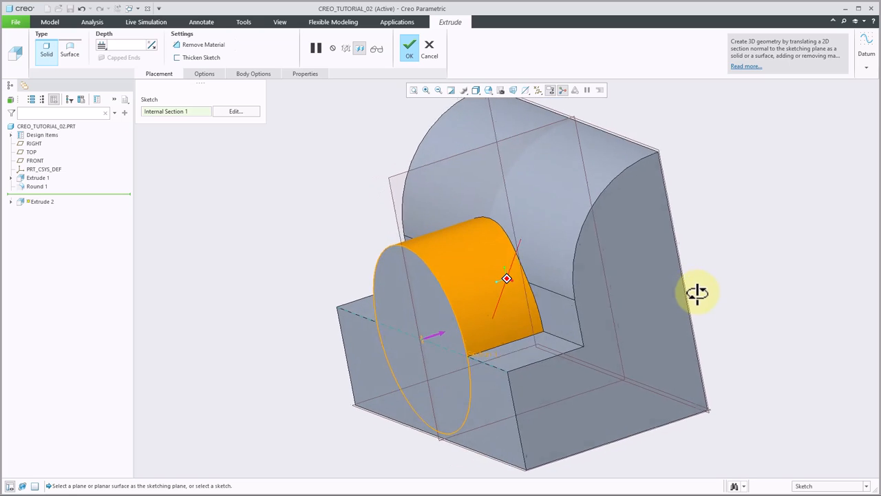
{"action": "left_click", "coordinate": [409, 47]}
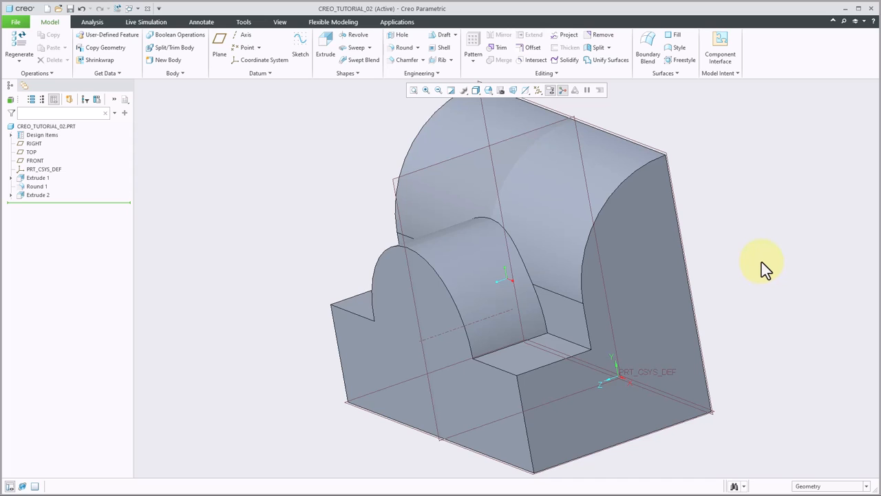
{"action": "left_click", "coordinate": [406, 320]}
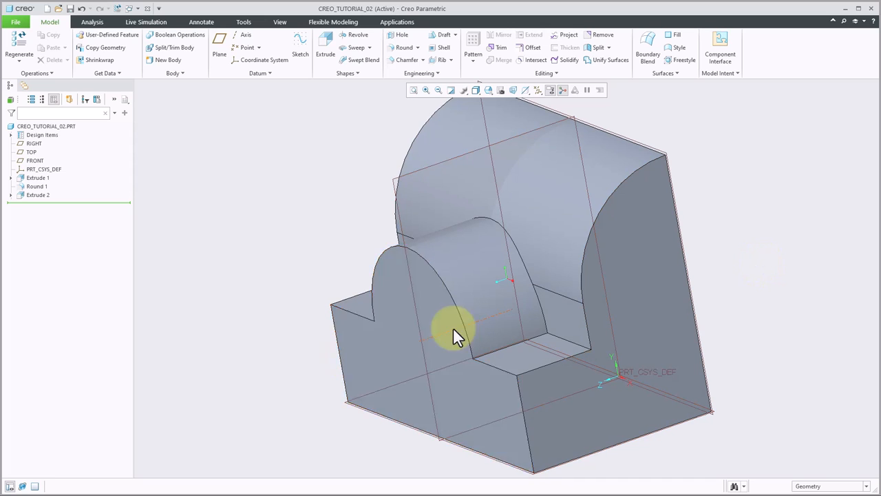
{"action": "mouse_move", "coordinate": [265, 327]}
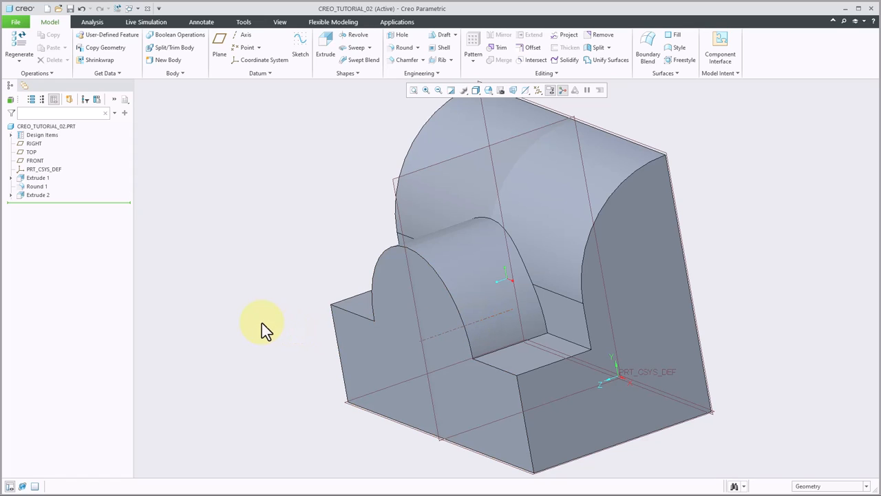
{"action": "mouse_move", "coordinate": [261, 324]}
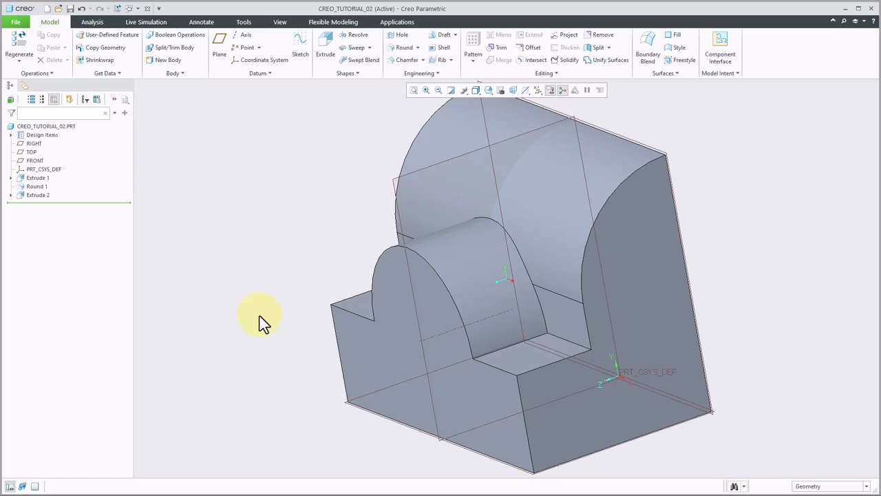
{"action": "mouse_move", "coordinate": [402, 35]}
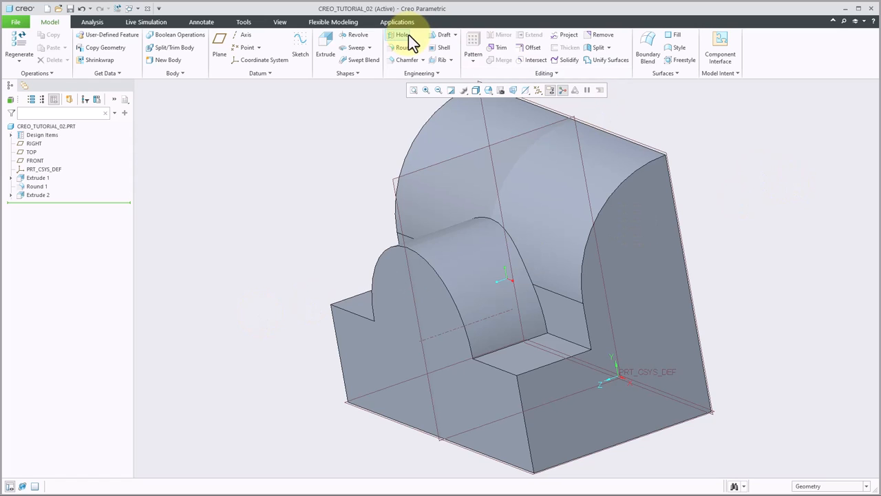
{"action": "mouse_move", "coordinate": [404, 35]}
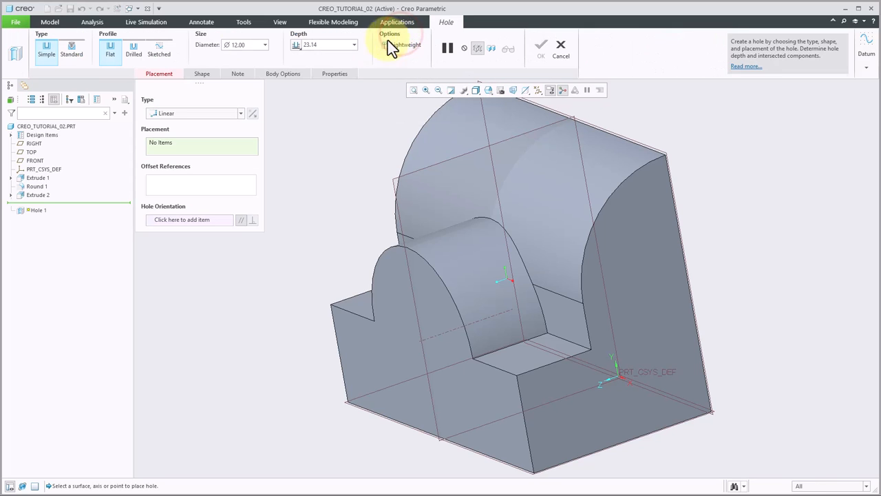
{"action": "mouse_move", "coordinate": [193, 113]}
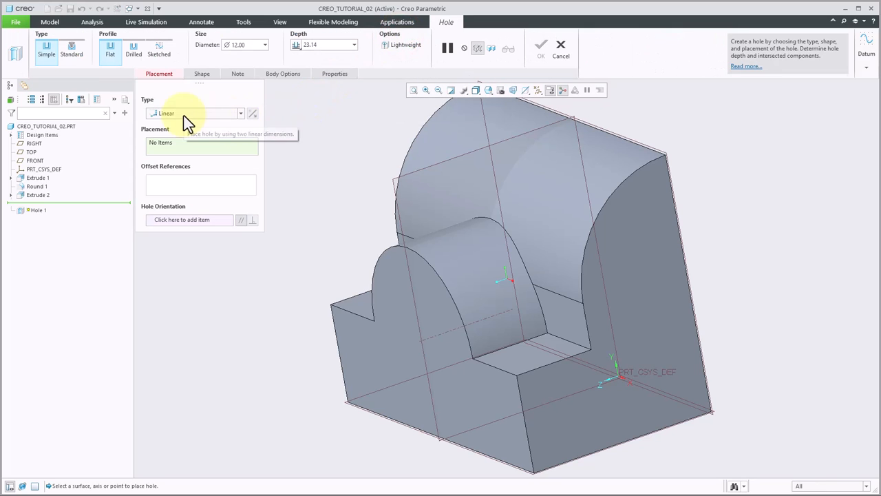
{"action": "mouse_move", "coordinate": [192, 117]}
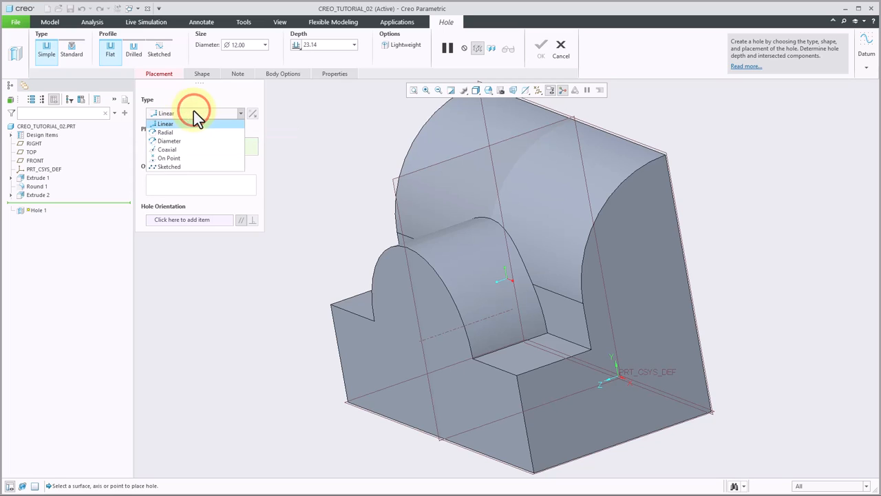
{"action": "mouse_move", "coordinate": [178, 150]}
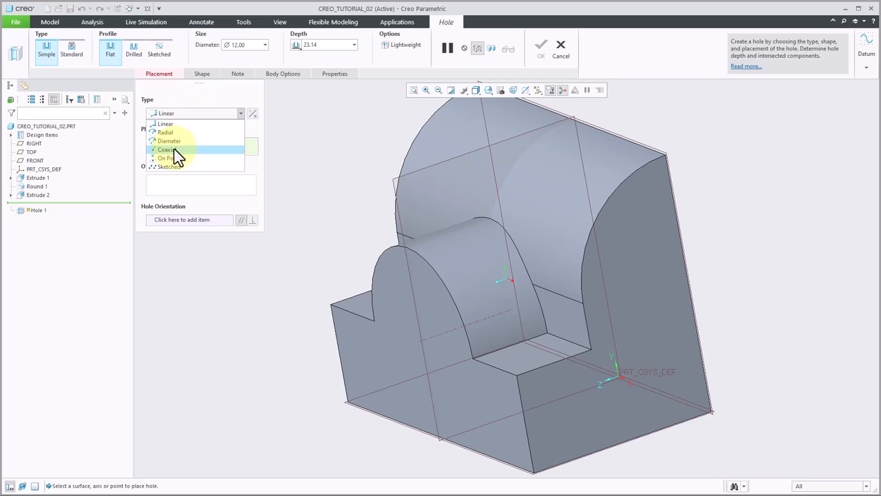
Set the hole placement type to Coaxial.
{"action": "left_click", "coordinate": [167, 149]}
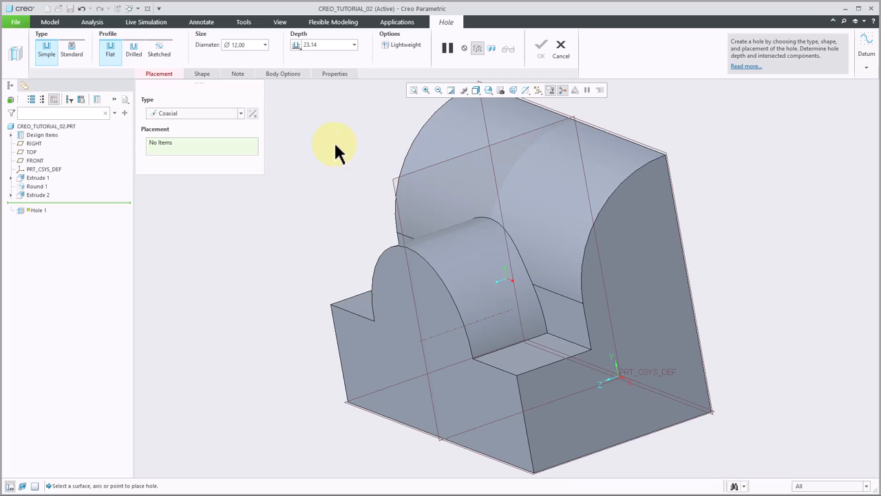
{"action": "mouse_move", "coordinate": [338, 162]}
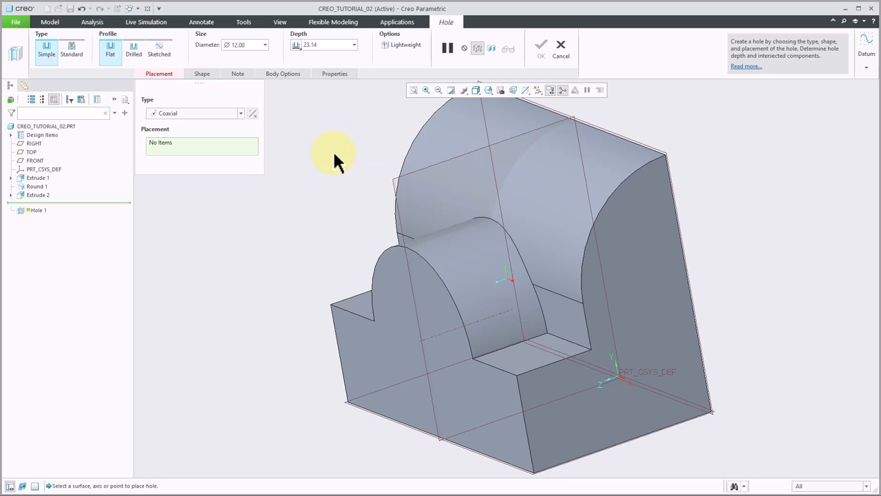
{"action": "mouse_move", "coordinate": [377, 369]}
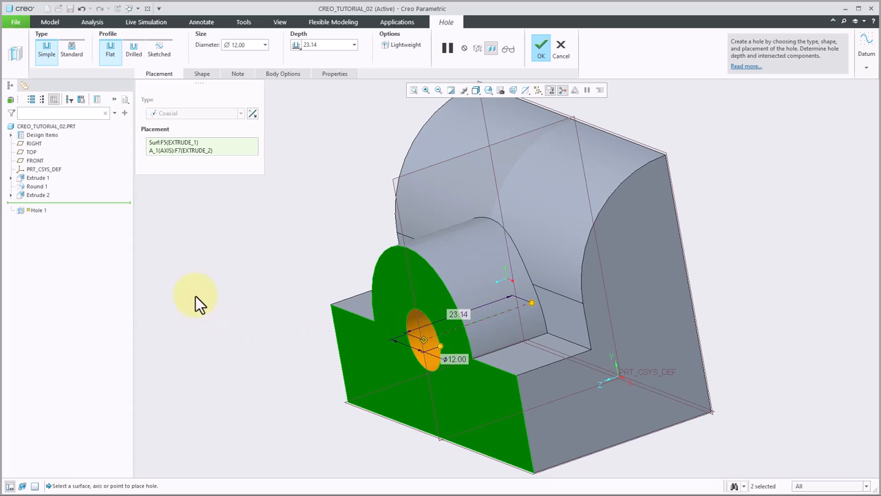
{"action": "mouse_move", "coordinate": [192, 69]}
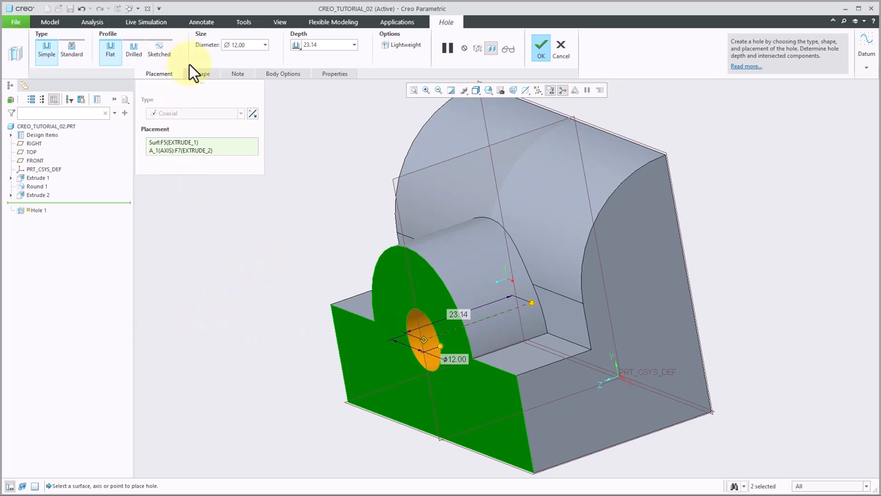
Give the hole a 14 mm diameter and 16 mm blind depth, and finish it.
{"action": "left_click", "coordinate": [202, 73]}
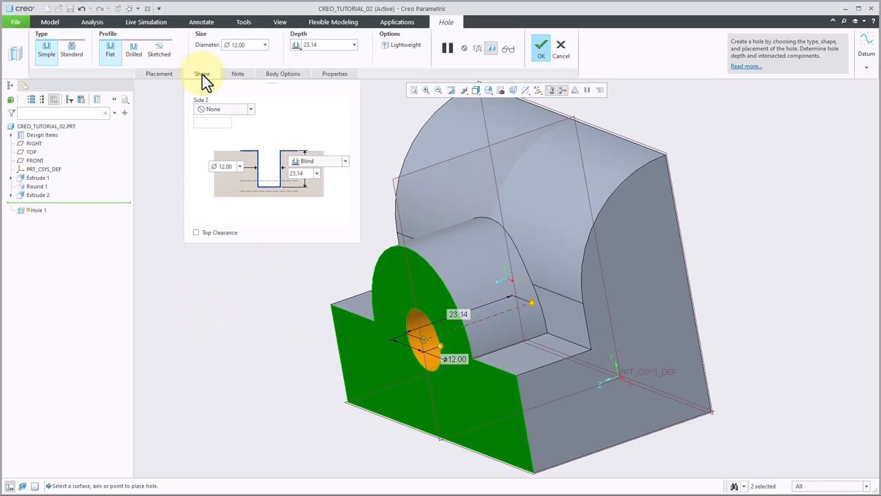
{"action": "mouse_move", "coordinate": [348, 169]}
{"action": "type", "text": "16"}
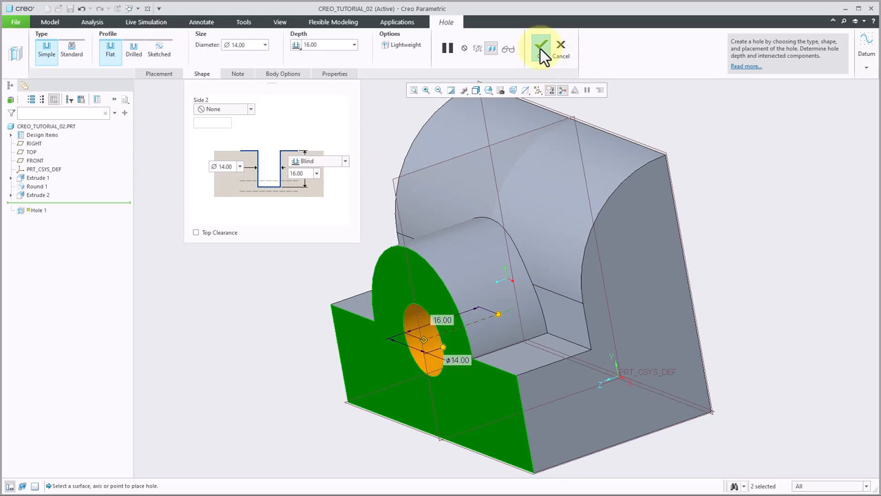
{"action": "left_click", "coordinate": [541, 49]}
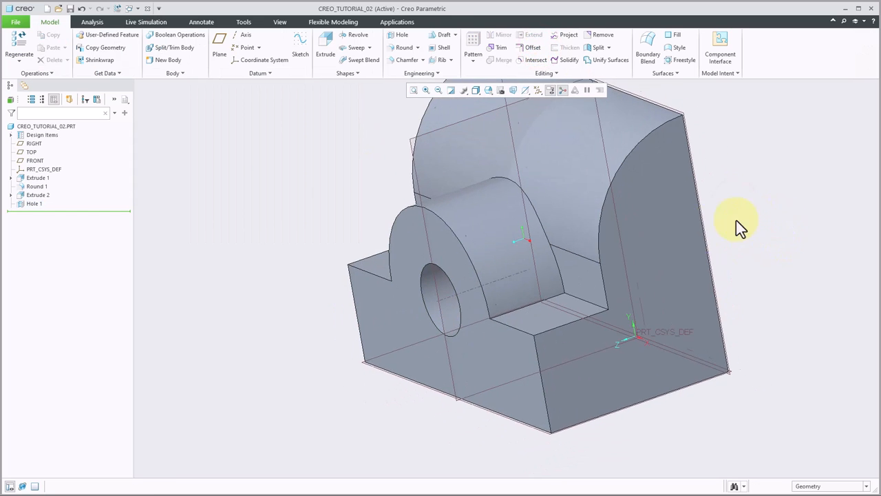
Orbit the part to inspect Hole 1 in the boss.
{"action": "left_click_drag", "start_coordinate": [737, 224], "coordinate": [693, 240]}
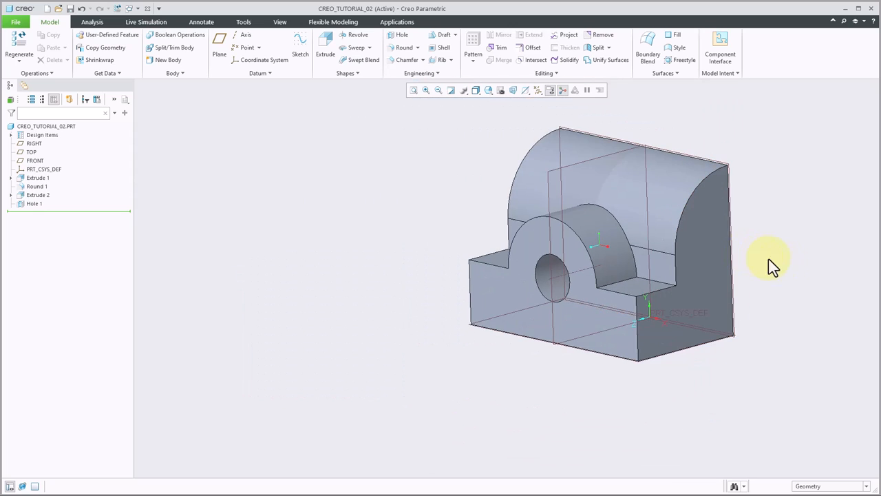
{"action": "left_click_drag", "start_coordinate": [771, 265], "coordinate": [669, 298]}
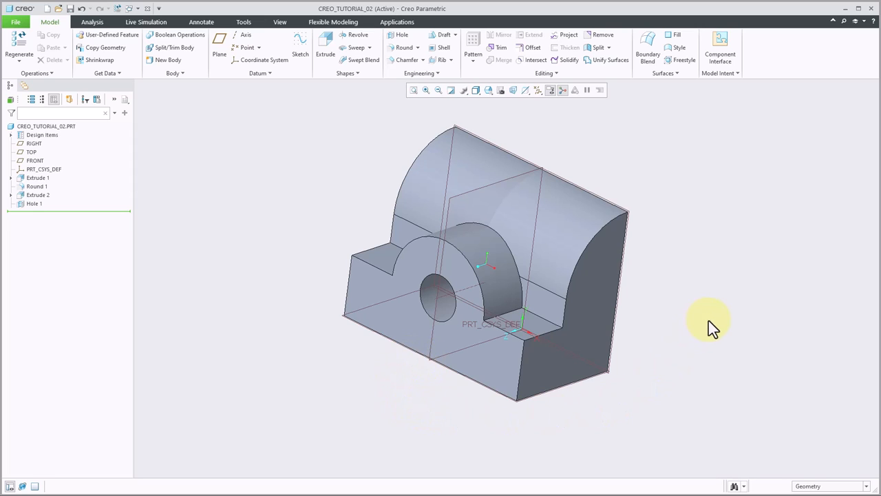
{"action": "mouse_move", "coordinate": [726, 324]}
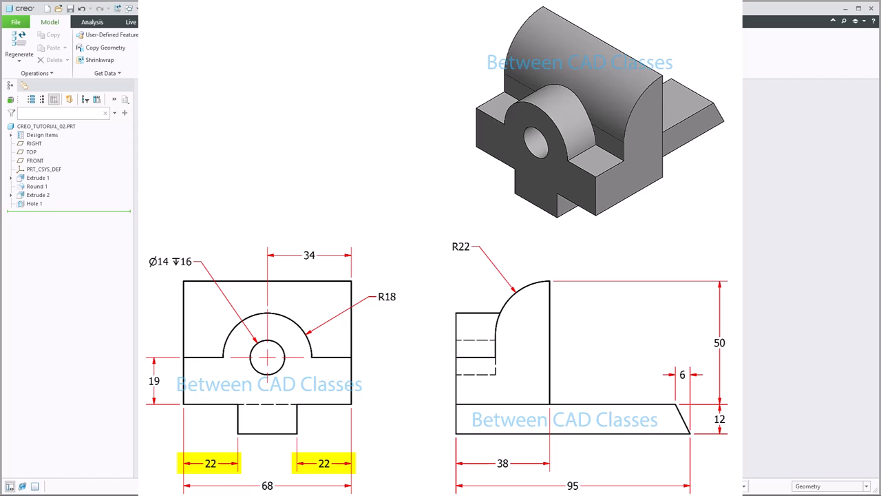
{"action": "left_click", "coordinate": [719, 419]}
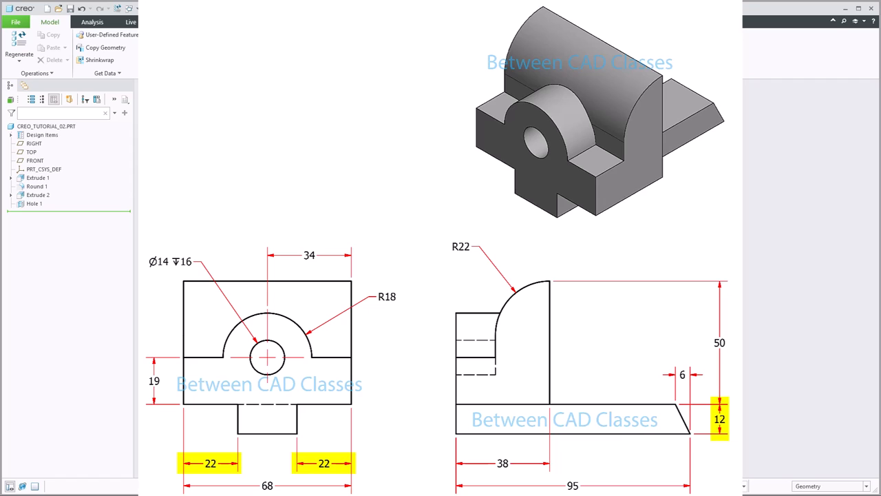
{"action": "left_click", "coordinate": [571, 485]}
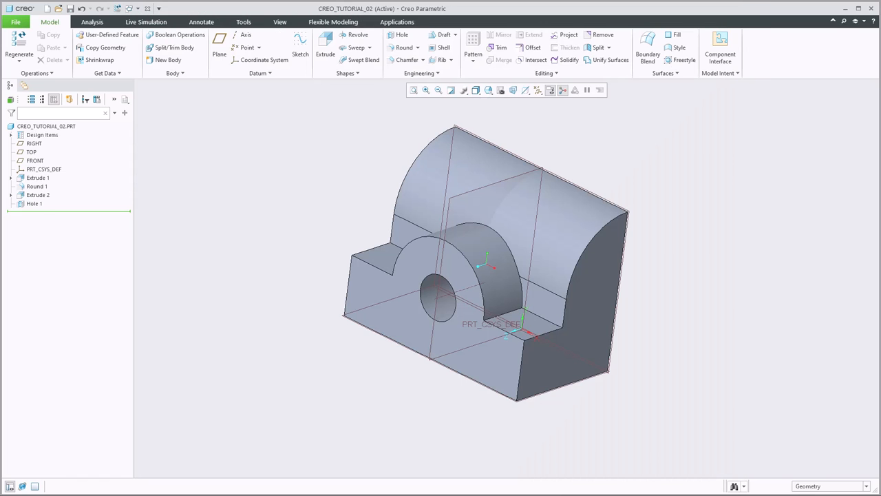
{"action": "mouse_move", "coordinate": [728, 196]}
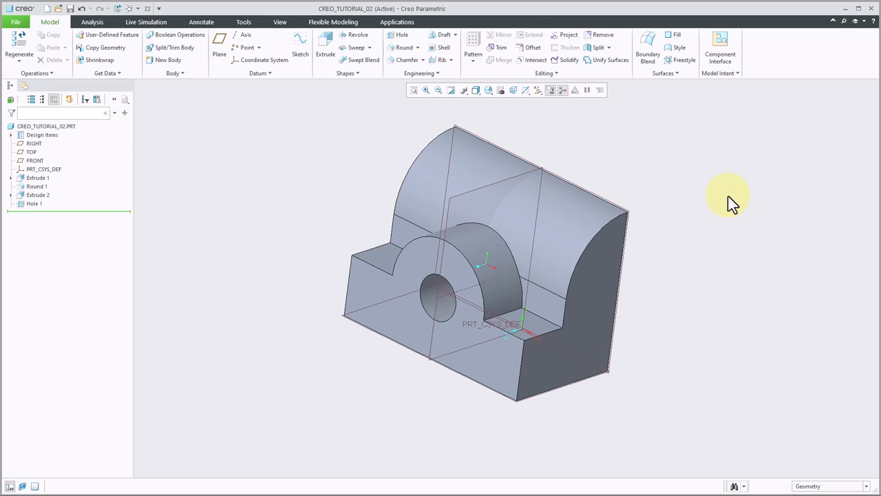
Start Extrude 3 on the part's front face and enter its sketch.
{"action": "left_click", "coordinate": [413, 331]}
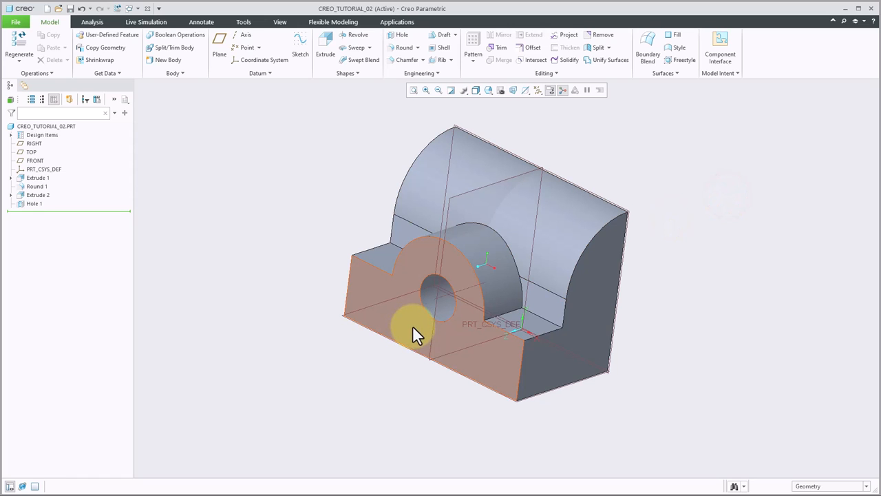
{"action": "left_click", "coordinate": [324, 47]}
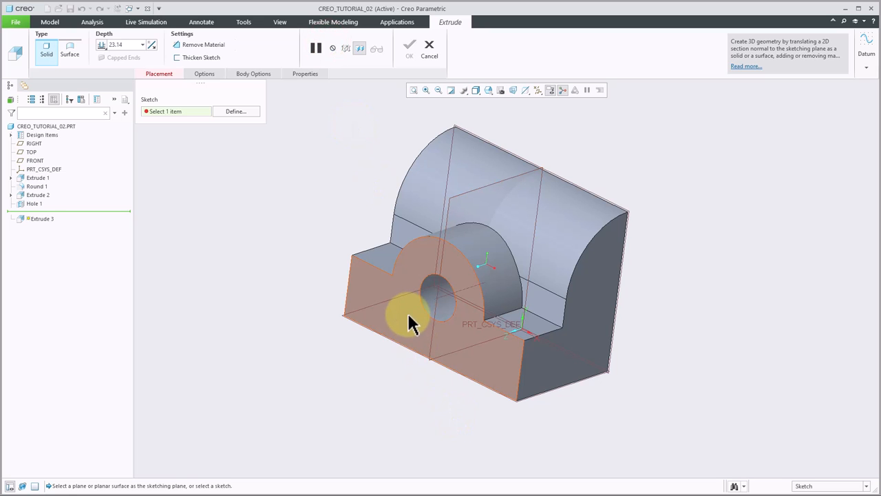
{"action": "left_click", "coordinate": [413, 317]}
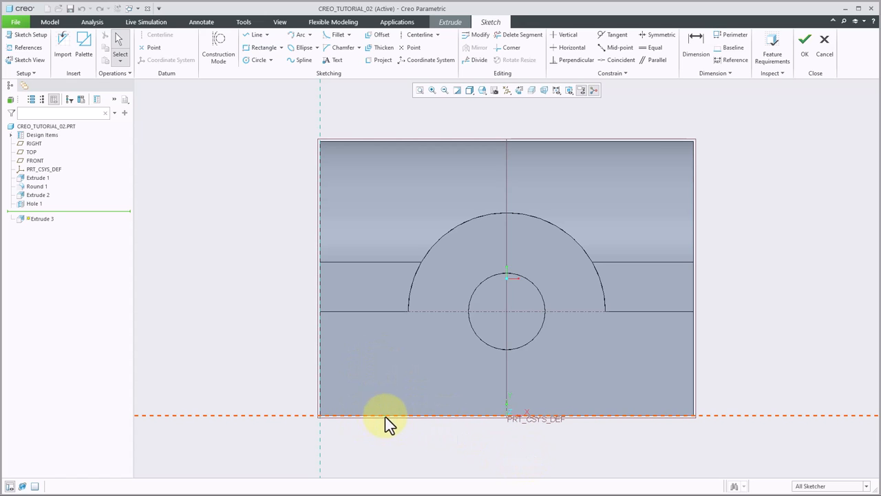
{"action": "mouse_move", "coordinate": [537, 457]}
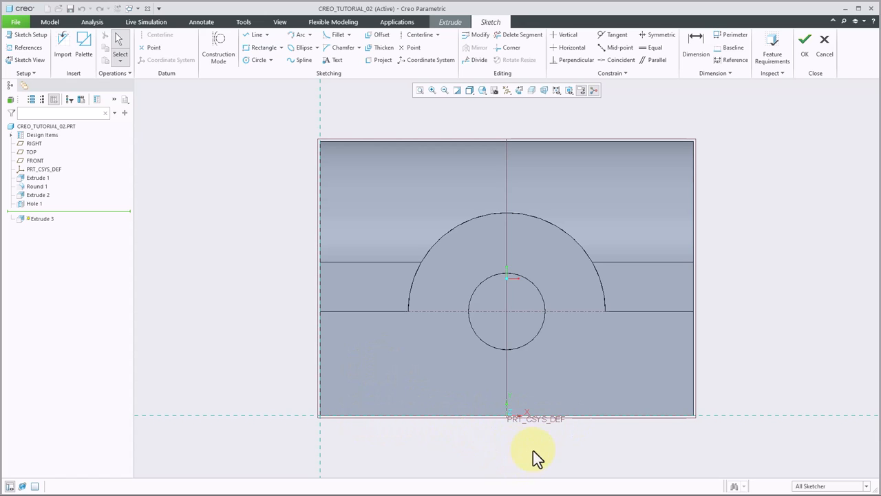
{"action": "mouse_move", "coordinate": [575, 458]}
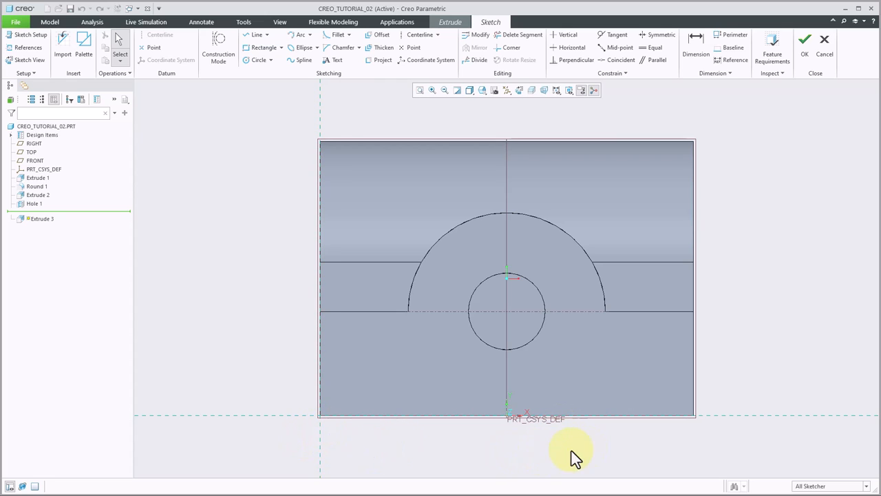
{"action": "mouse_move", "coordinate": [702, 301]}
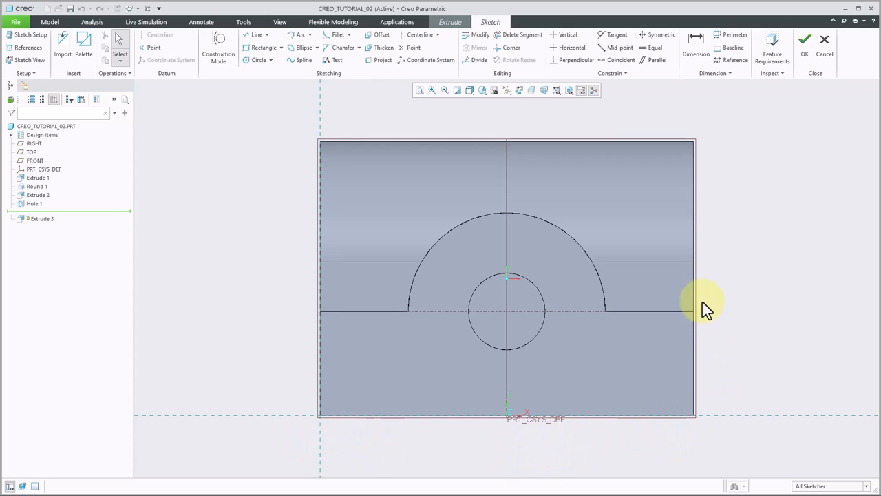
{"action": "mouse_move", "coordinate": [702, 286]}
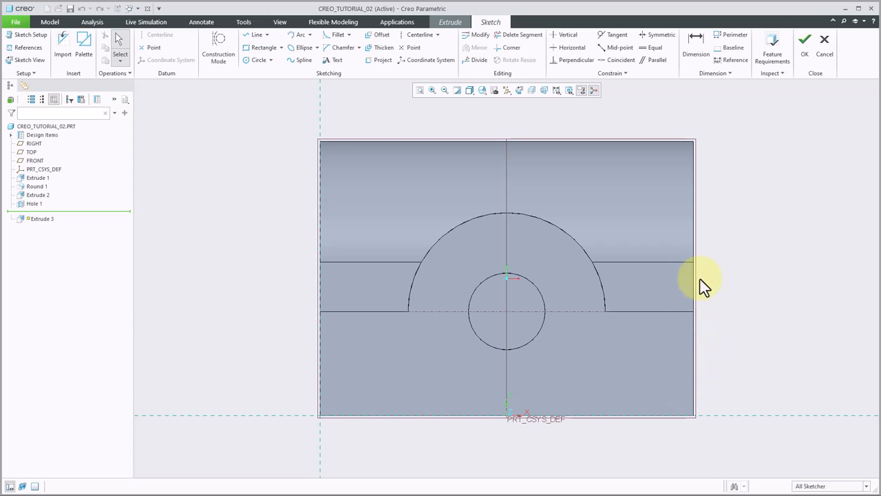
{"action": "mouse_move", "coordinate": [709, 458]}
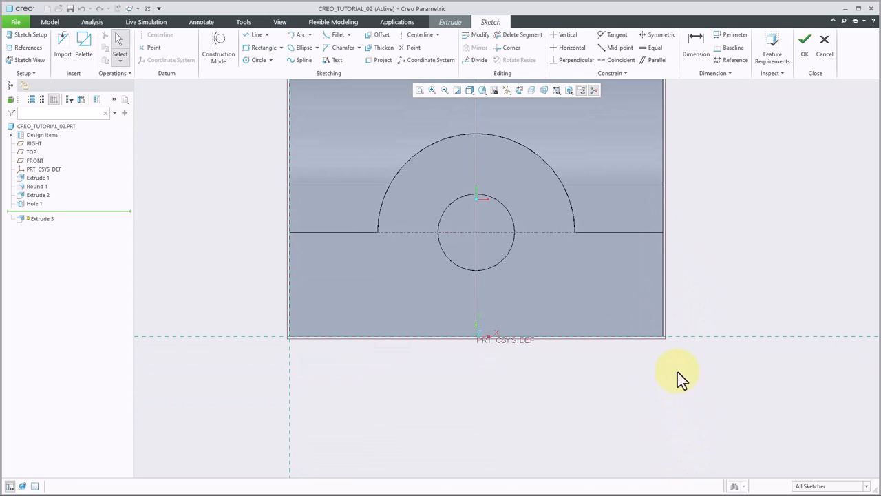
{"action": "mouse_move", "coordinate": [258, 10]}
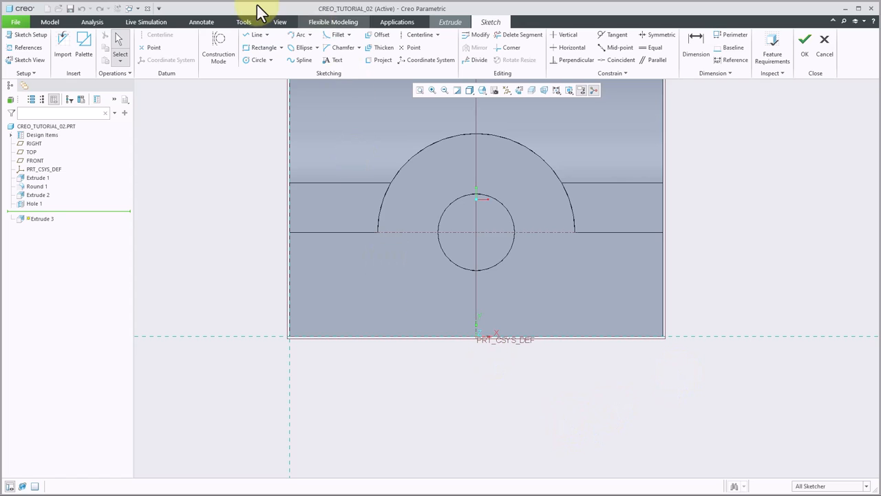
Draw a rectangle below the body, 12 mm tall and inset 22 mm per side.
{"action": "left_click", "coordinate": [261, 48]}
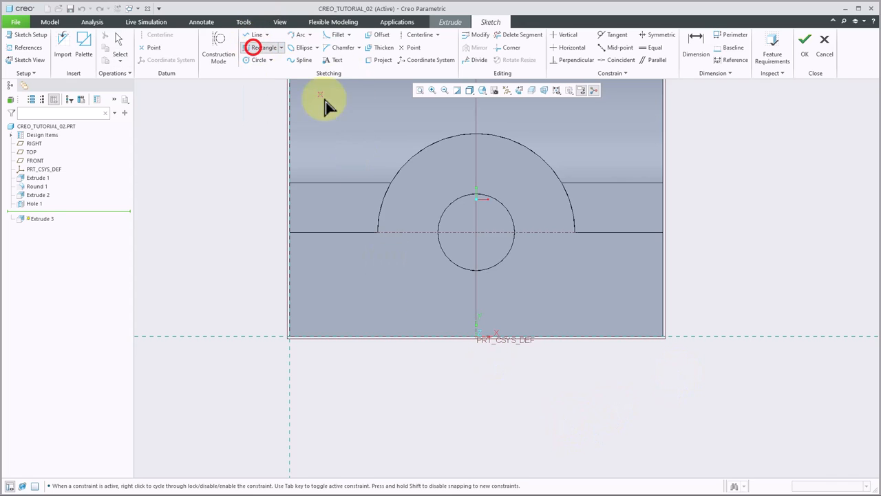
{"action": "mouse_move", "coordinate": [416, 341]}
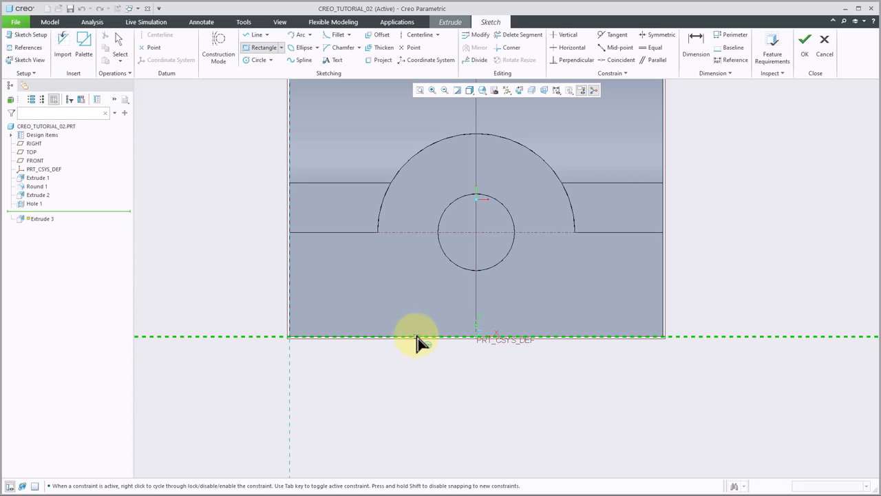
{"action": "left_click", "coordinate": [411, 338]}
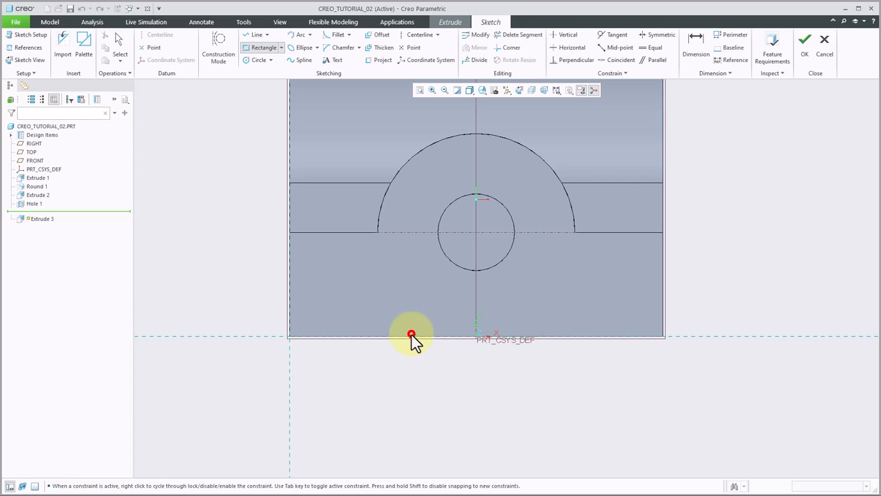
{"action": "left_click_drag", "start_coordinate": [412, 335], "coordinate": [559, 425]}
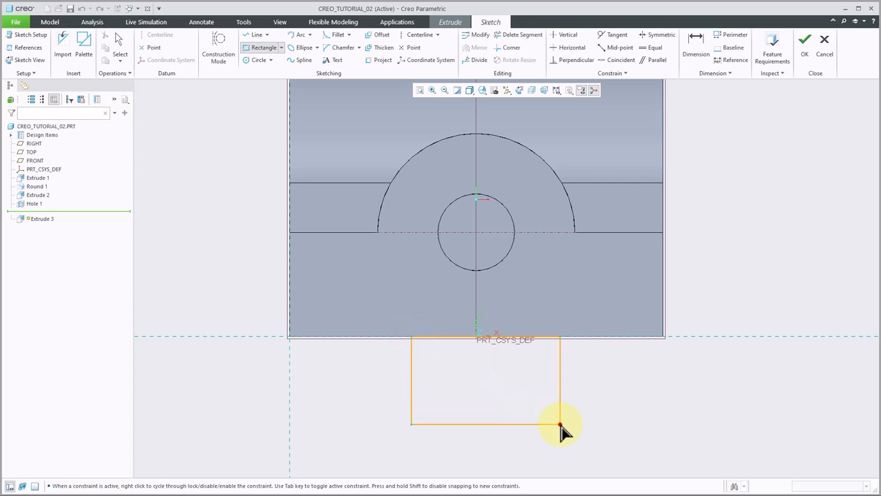
{"action": "left_click", "coordinate": [560, 425]}
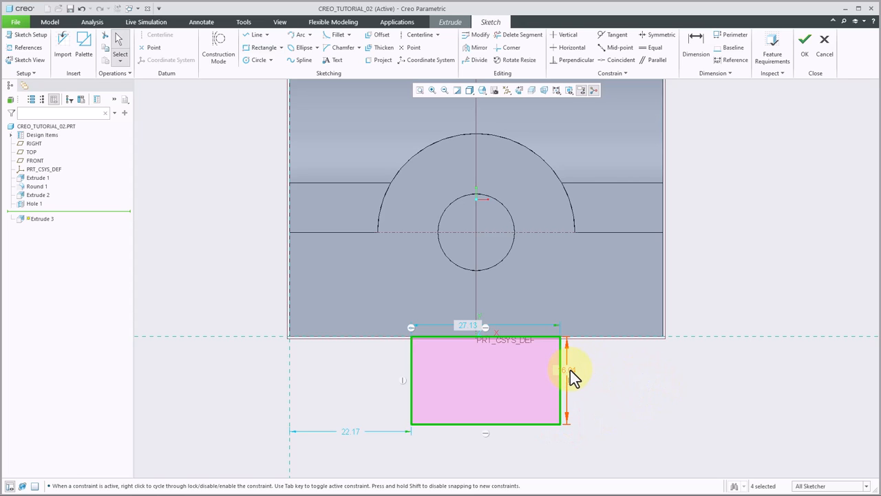
{"action": "mouse_move", "coordinate": [567, 376]}
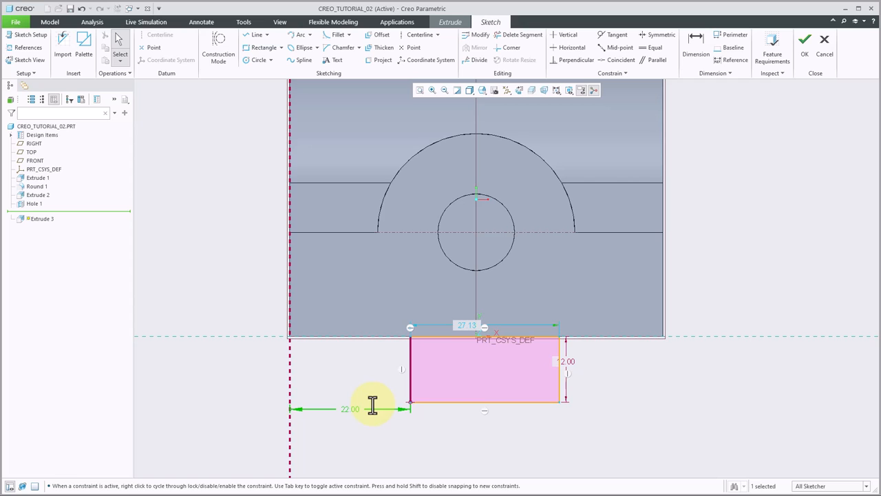
{"action": "mouse_move", "coordinate": [485, 325]}
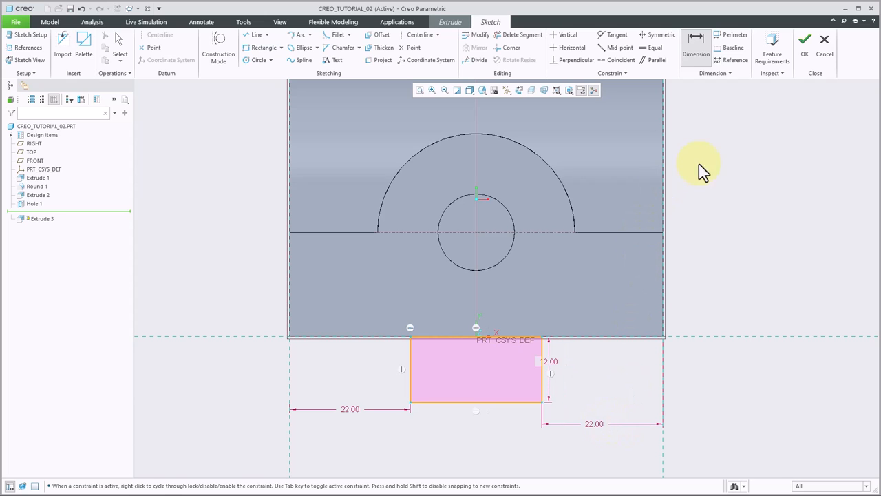
{"action": "left_click", "coordinate": [805, 39]}
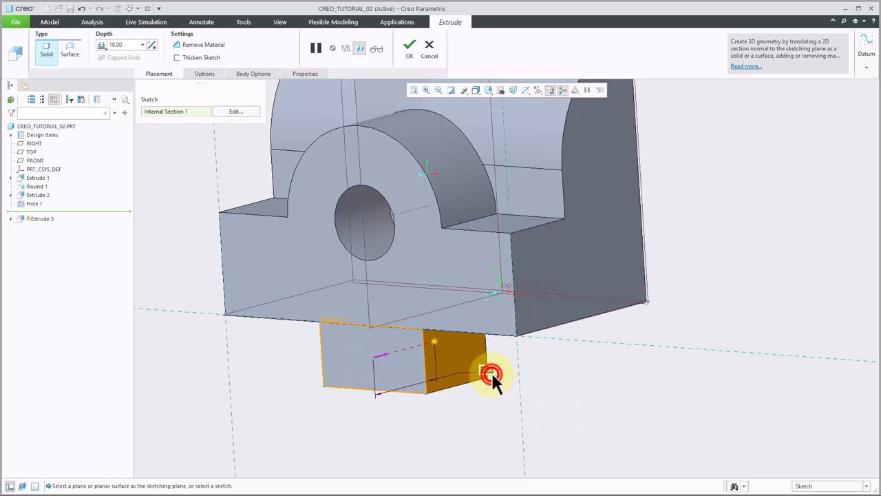
Set the rail extrusion depth to 95 mm and confirm it.
{"action": "left_click", "coordinate": [490, 372]}
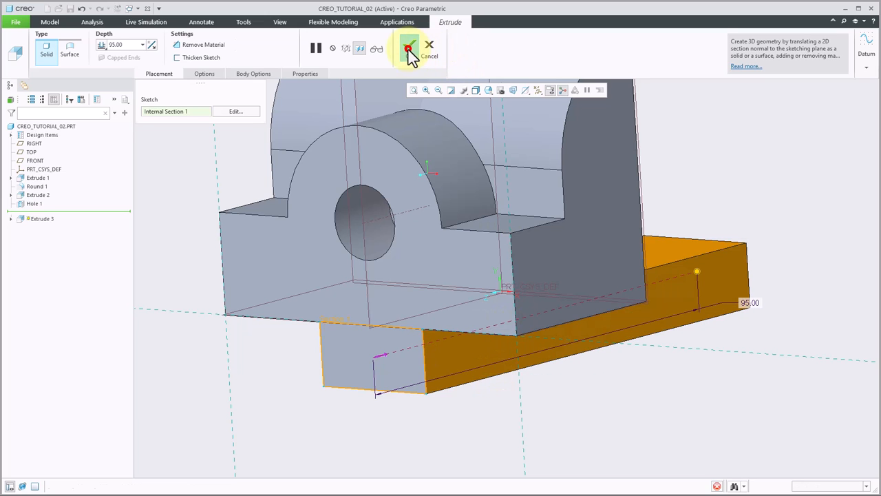
{"action": "left_click", "coordinate": [408, 49]}
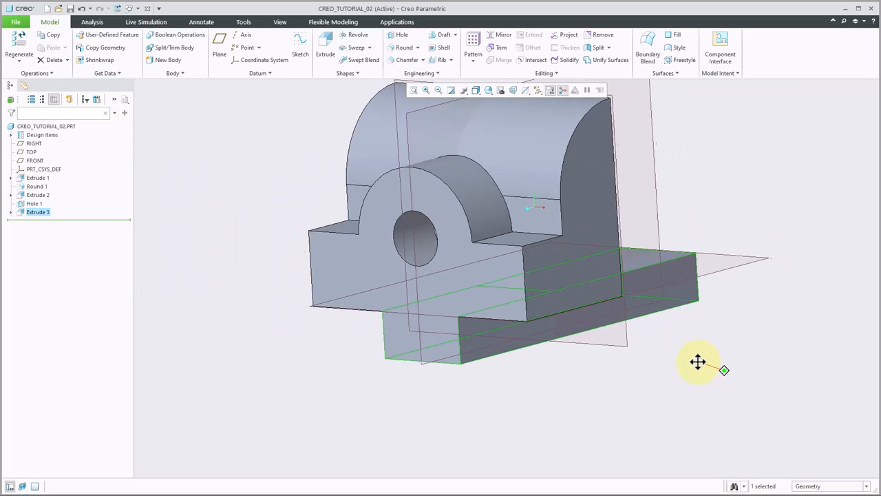
{"action": "left_click_drag", "start_coordinate": [698, 362], "coordinate": [647, 413]}
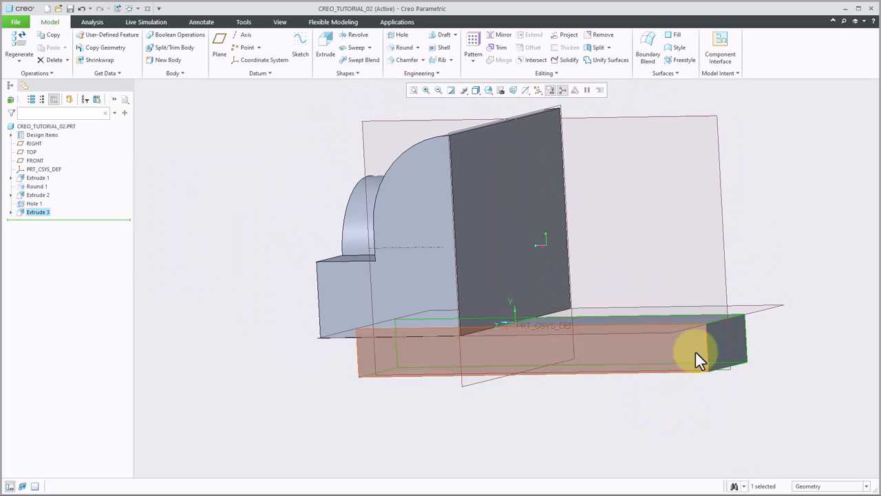
{"action": "left_click_drag", "start_coordinate": [699, 358], "coordinate": [802, 358]}
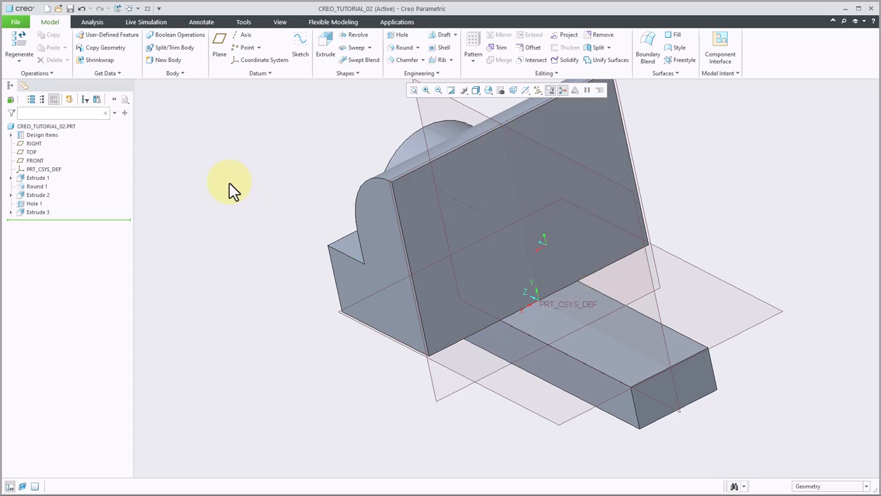
{"action": "mouse_move", "coordinate": [406, 60]}
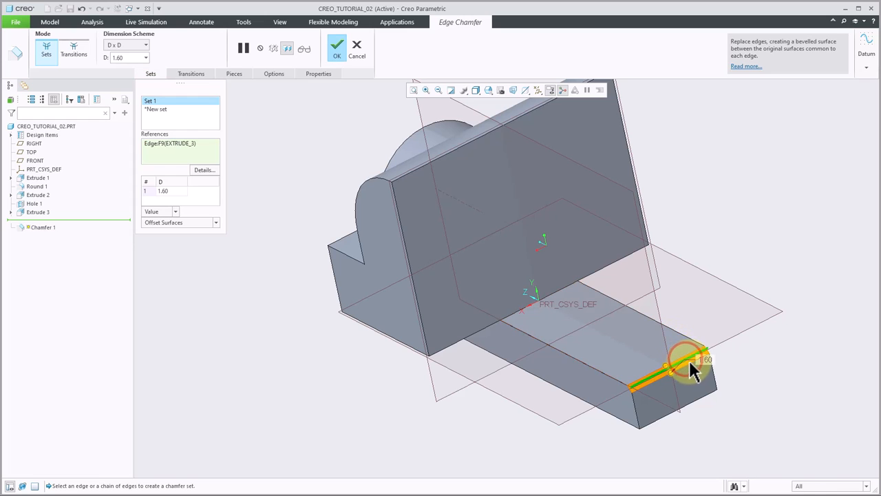
{"action": "mouse_move", "coordinate": [140, 45]}
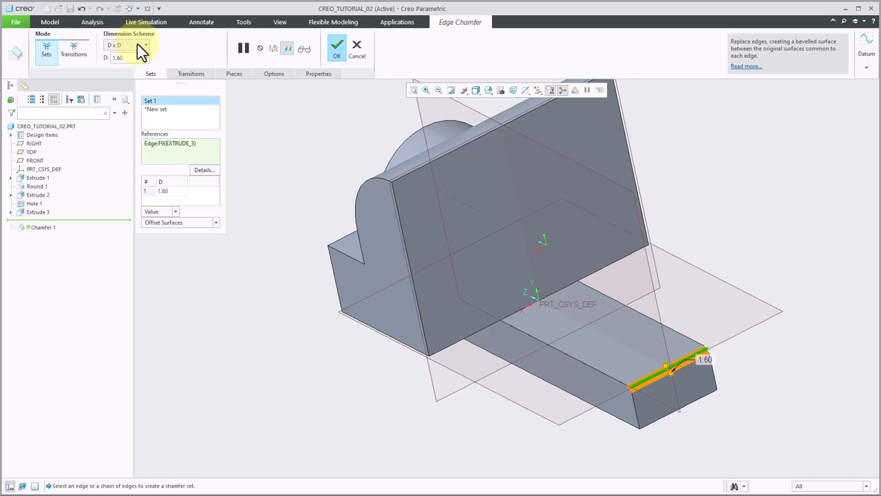
Chamfer the rail's end edge with a D1 x D2 scheme, 6 by 12 mm, sides flipped.
{"action": "left_click", "coordinate": [146, 45]}
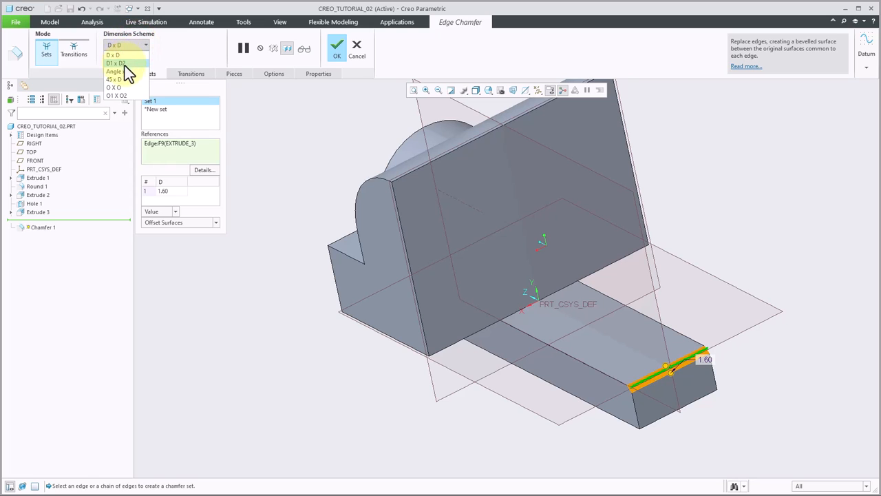
{"action": "left_click", "coordinate": [117, 62]}
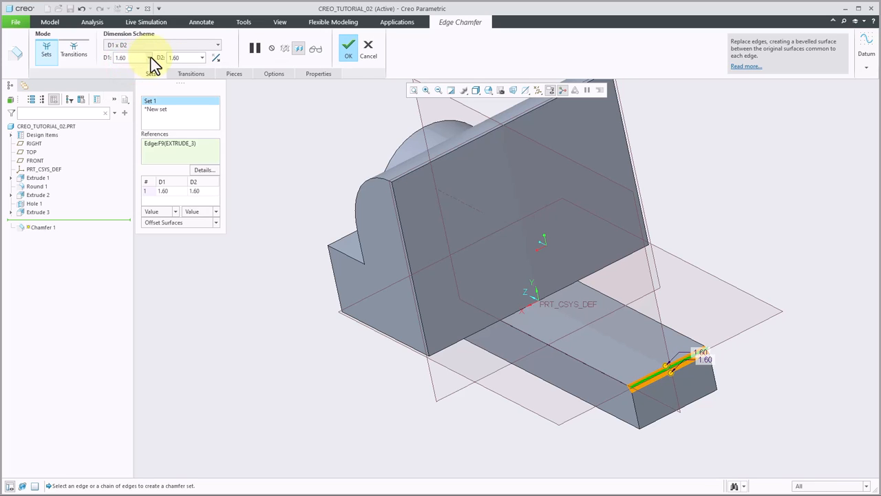
{"action": "triple_click", "coordinate": [121, 57]}
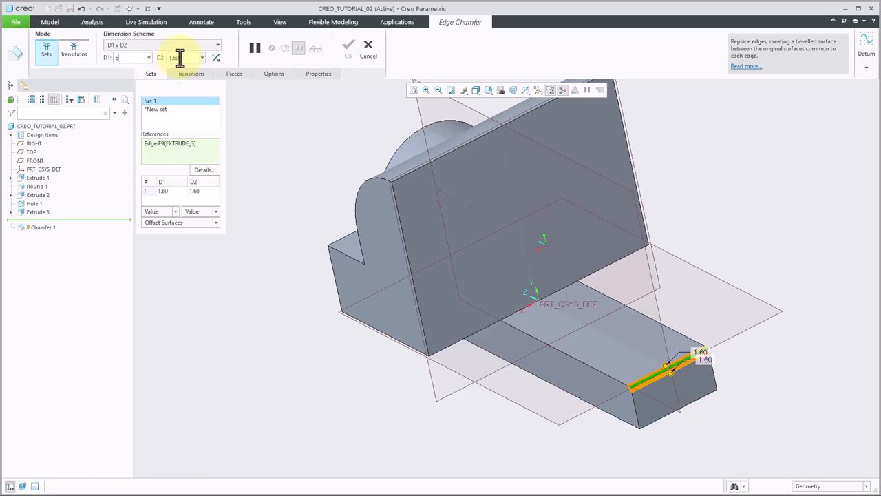
{"action": "type", "text": "6.00"}
{"action": "left_click", "coordinate": [186, 57]}
{"action": "type", "text": "12"}
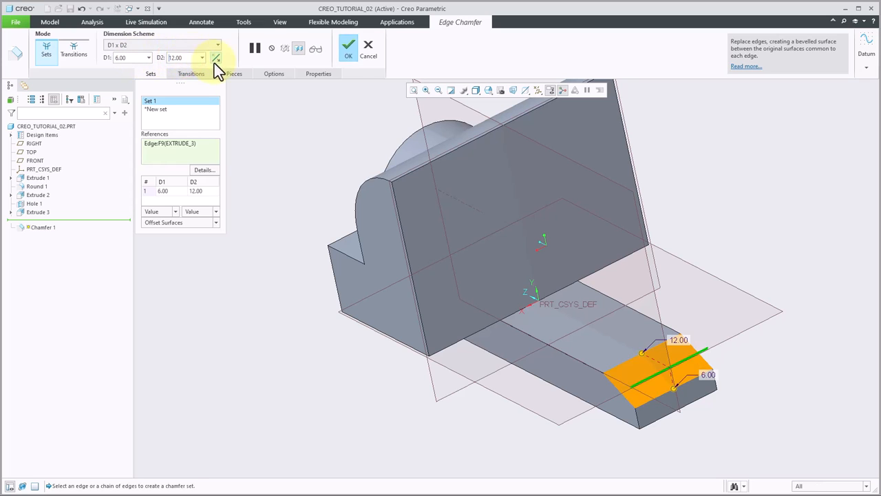
{"action": "mouse_move", "coordinate": [697, 426]}
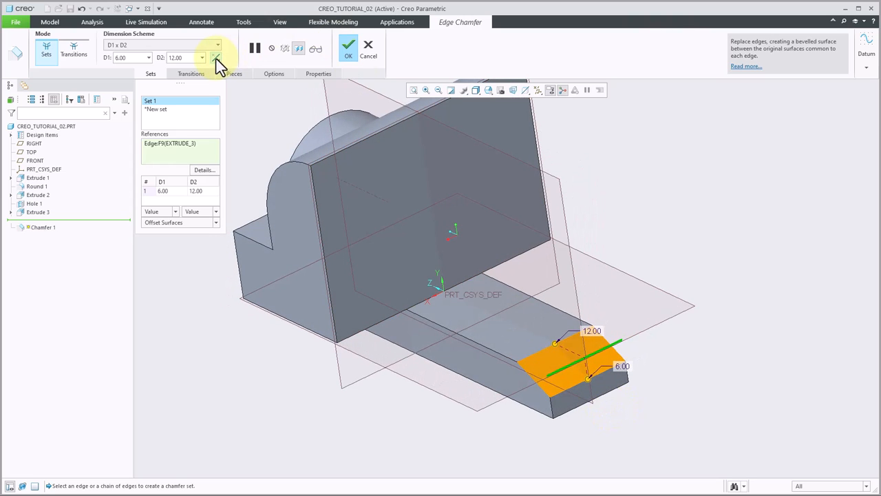
{"action": "left_click", "coordinate": [217, 57]}
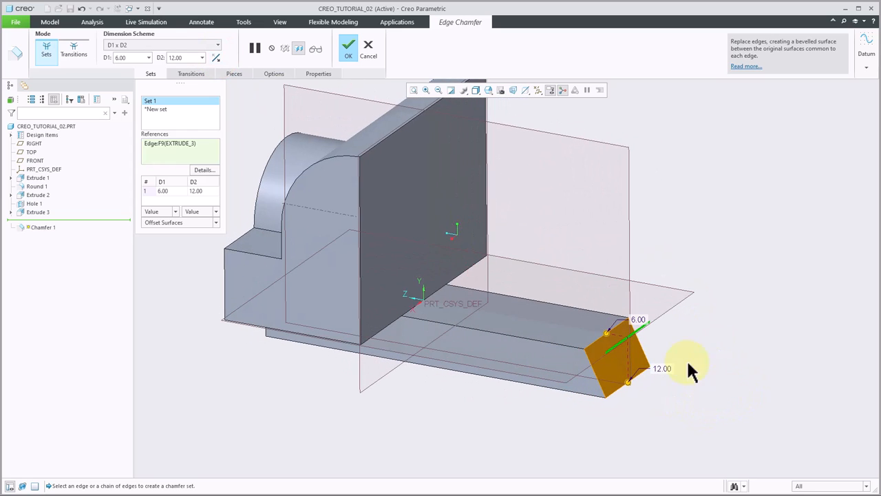
{"action": "left_click", "coordinate": [347, 50]}
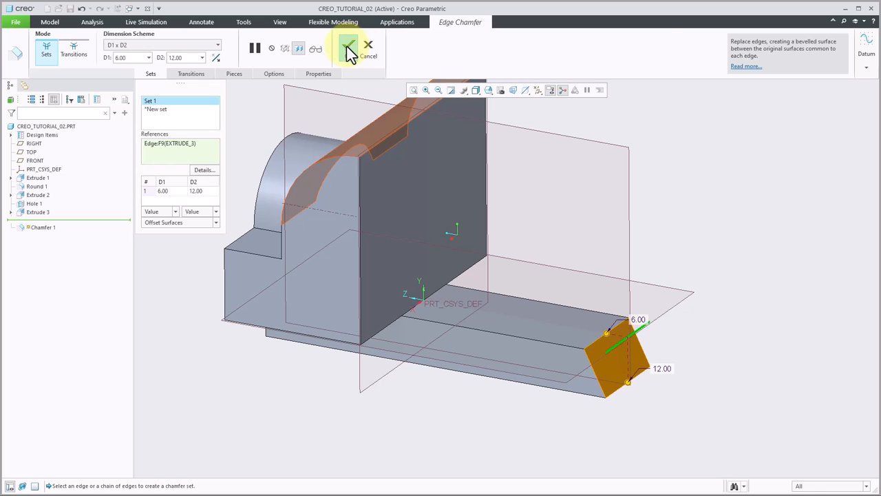
{"action": "left_click", "coordinate": [348, 49]}
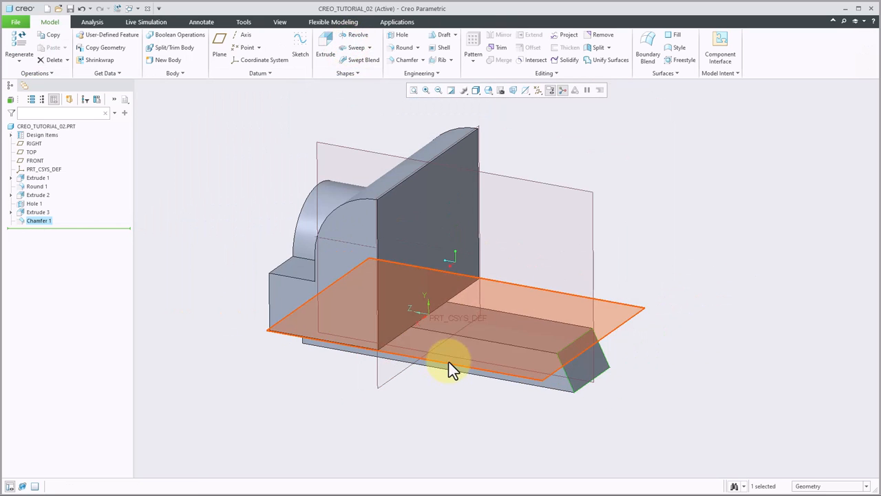
{"action": "left_click_drag", "start_coordinate": [451, 362], "coordinate": [544, 413]}
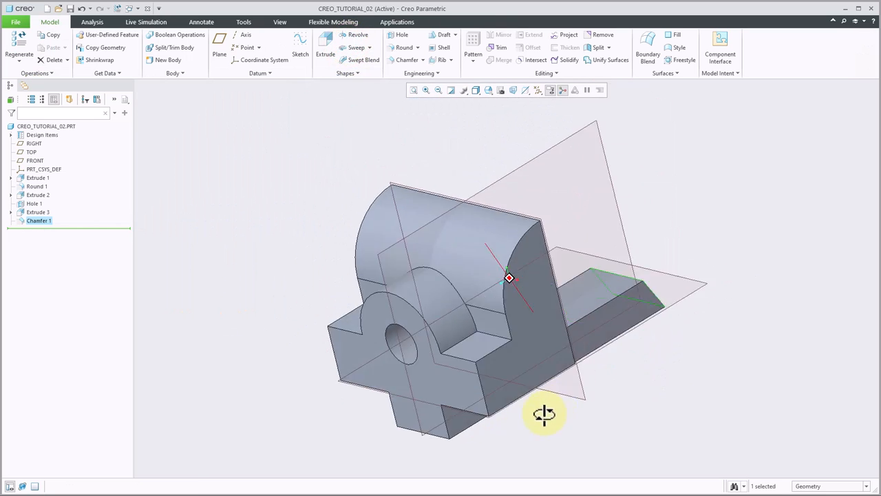
{"action": "left_click_drag", "start_coordinate": [544, 414], "coordinate": [548, 400]}
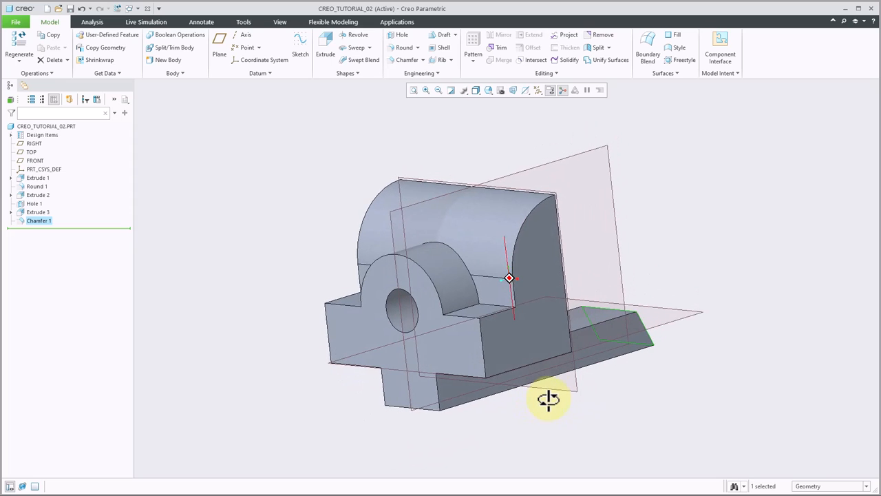
{"action": "left_click_drag", "start_coordinate": [550, 399], "coordinate": [675, 385]}
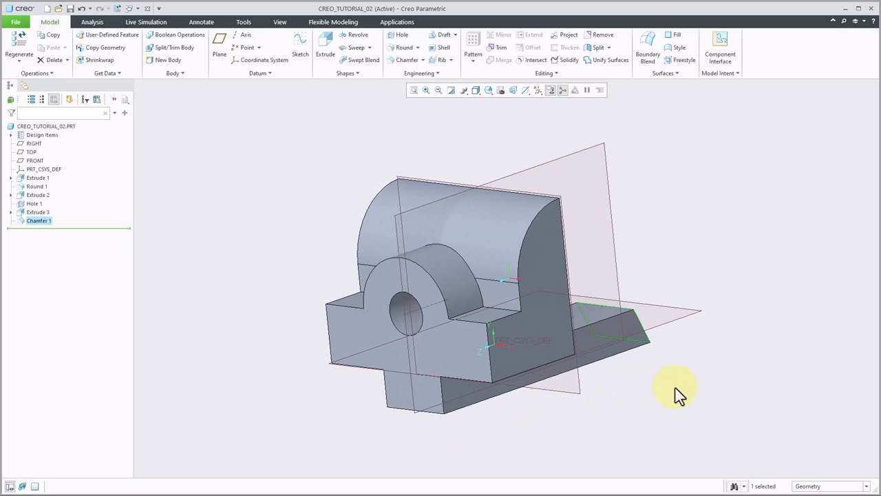